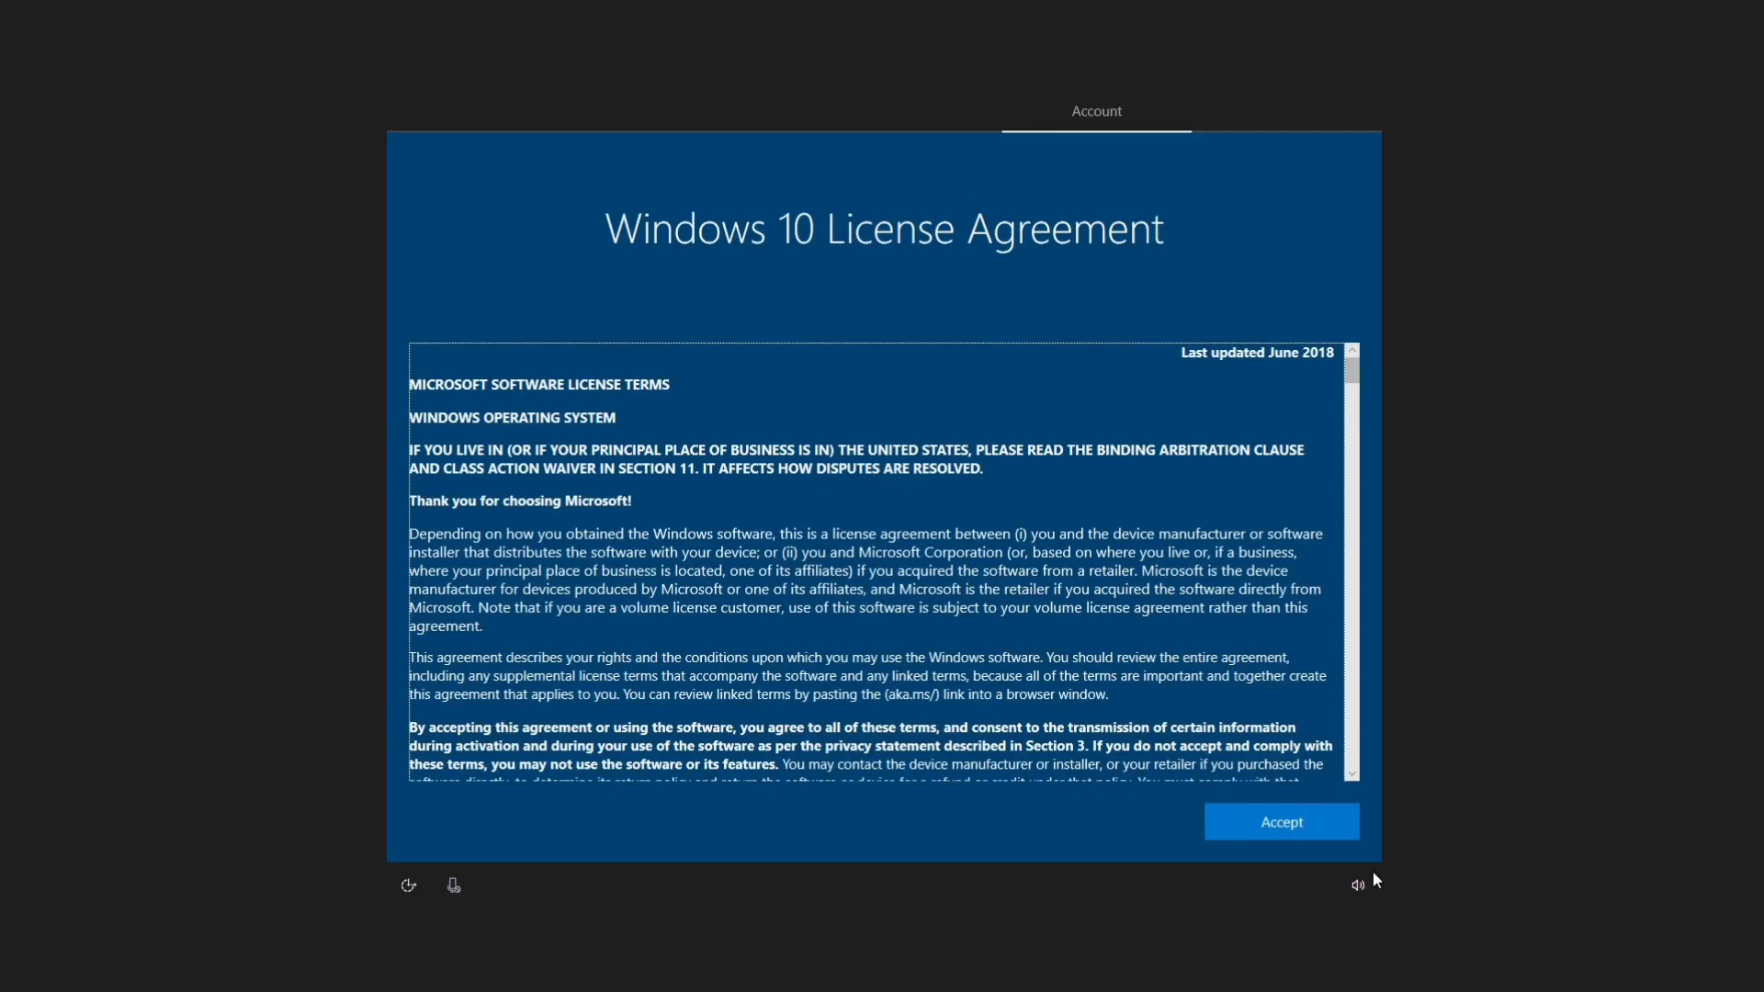
Accept the Windows 10 license agreement and confirm the new local account name.
{"action": "left_click", "coordinate": [1283, 822]}
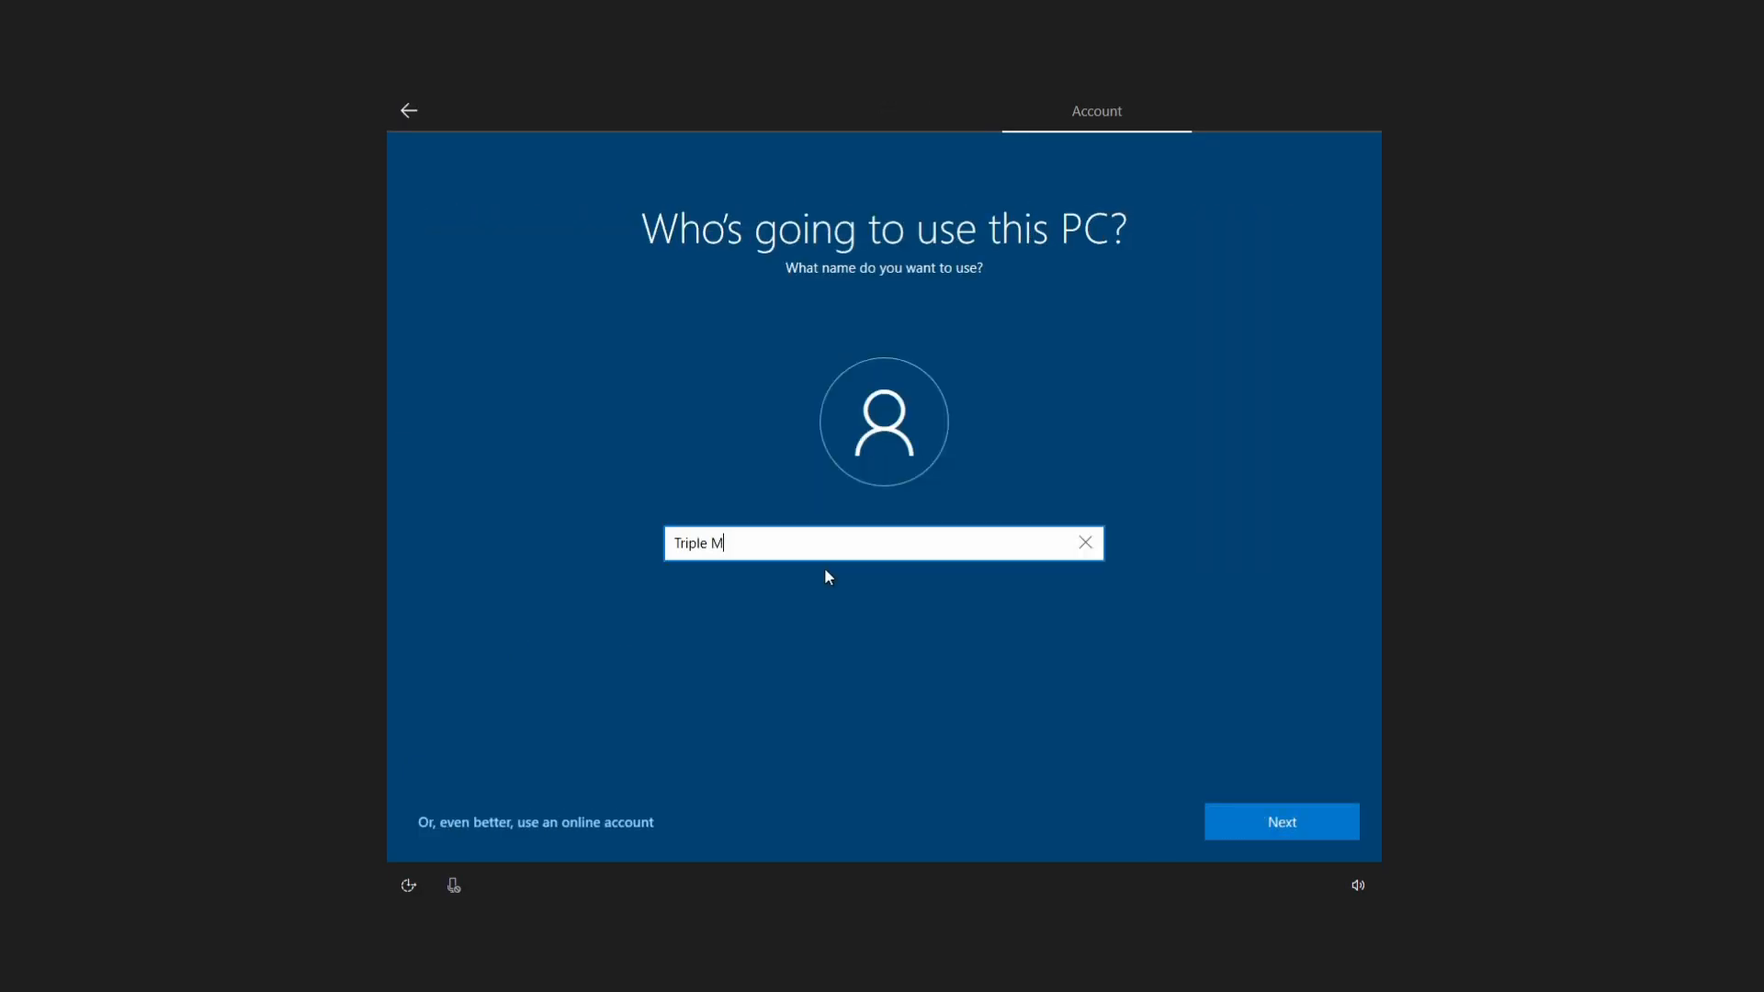
{"action": "left_click", "coordinate": [1282, 821]}
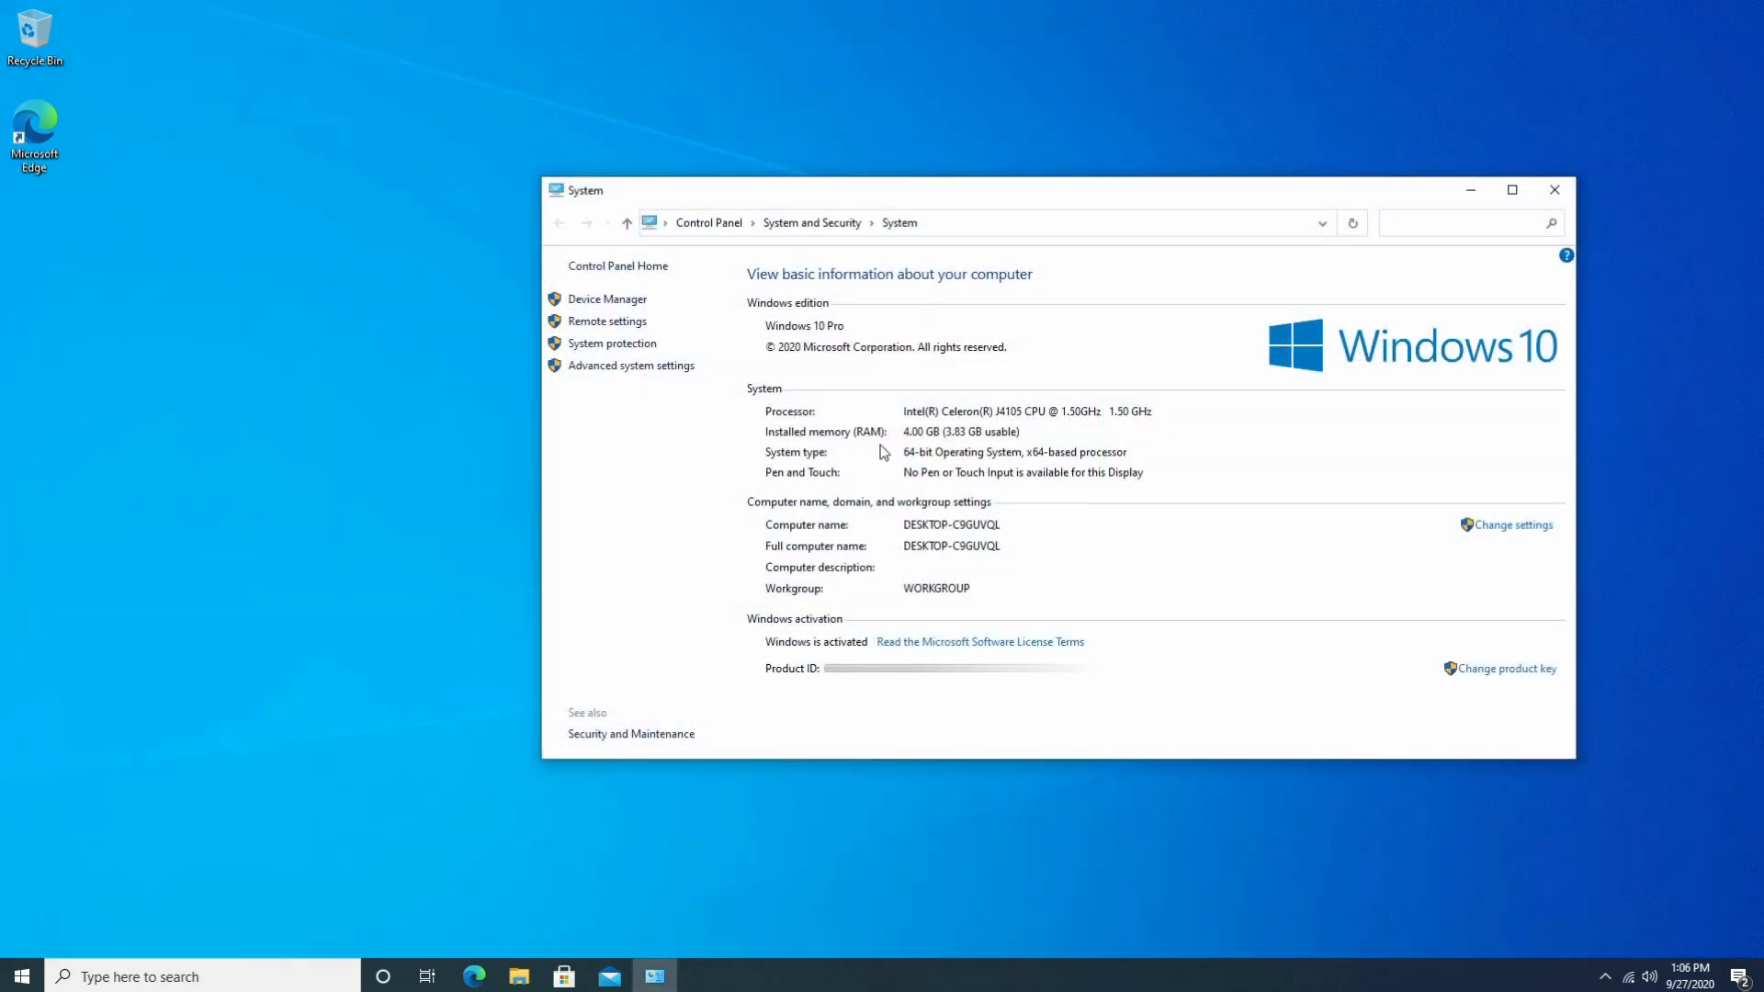
{"action": "mouse_move", "coordinate": [982, 456]}
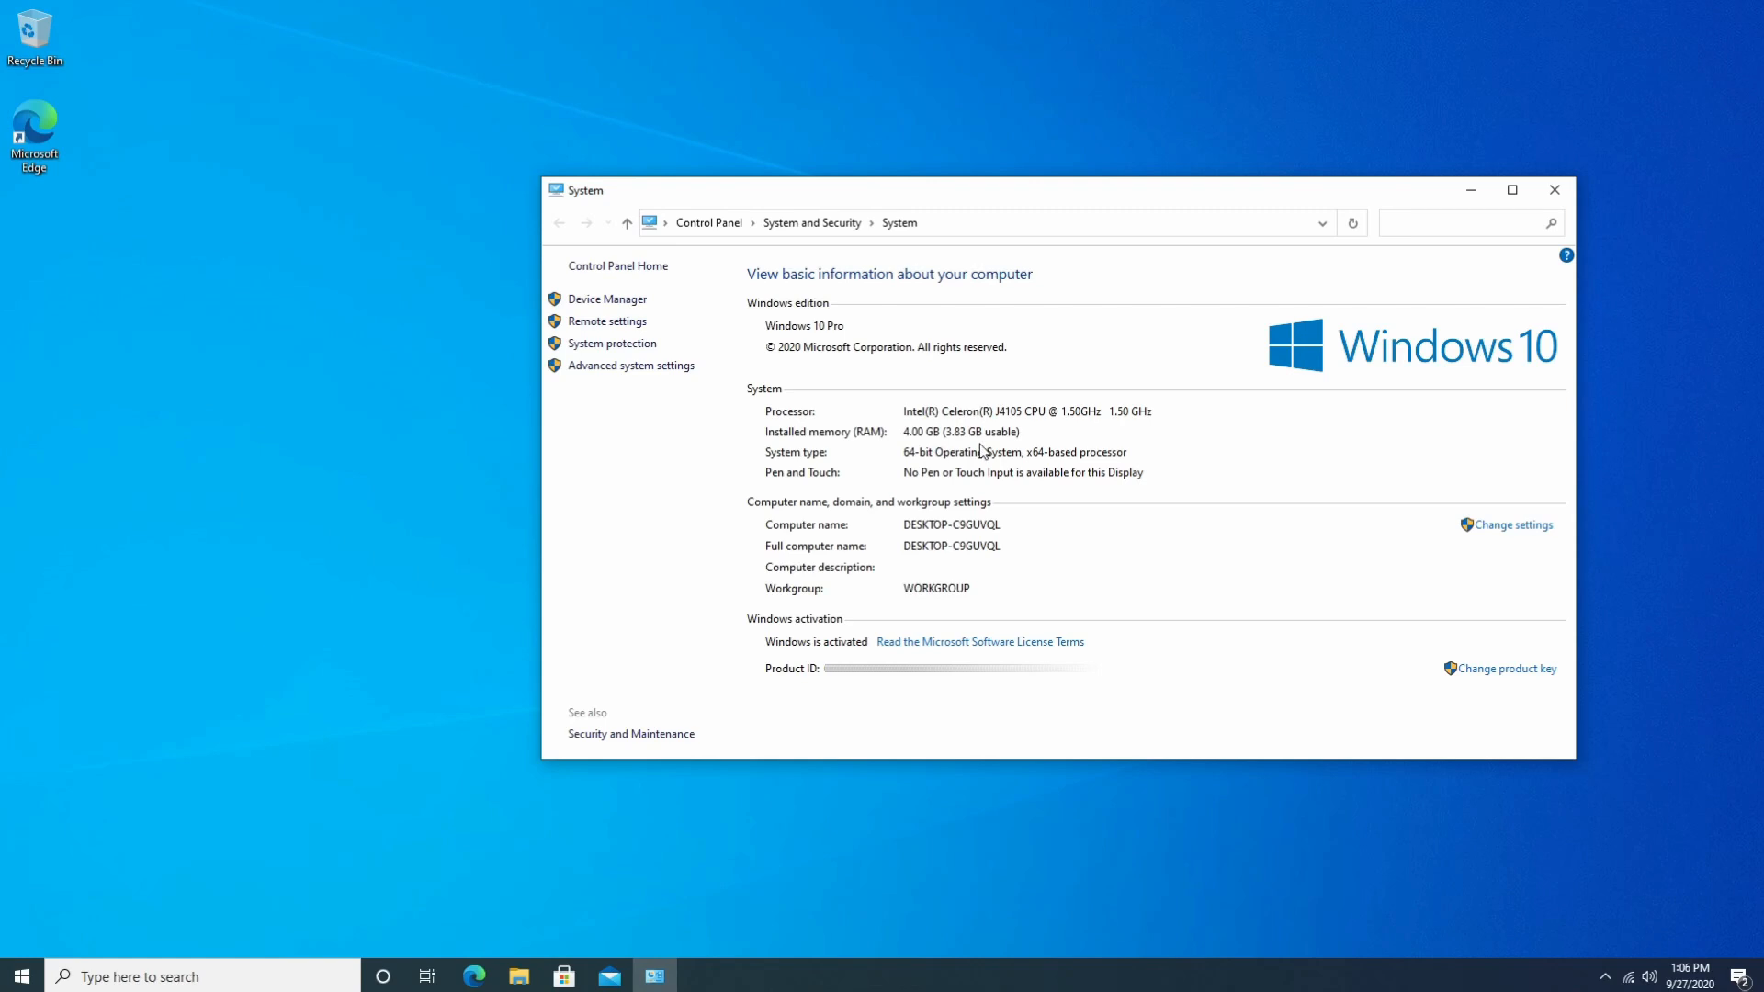
{"action": "mouse_move", "coordinate": [1152, 507]}
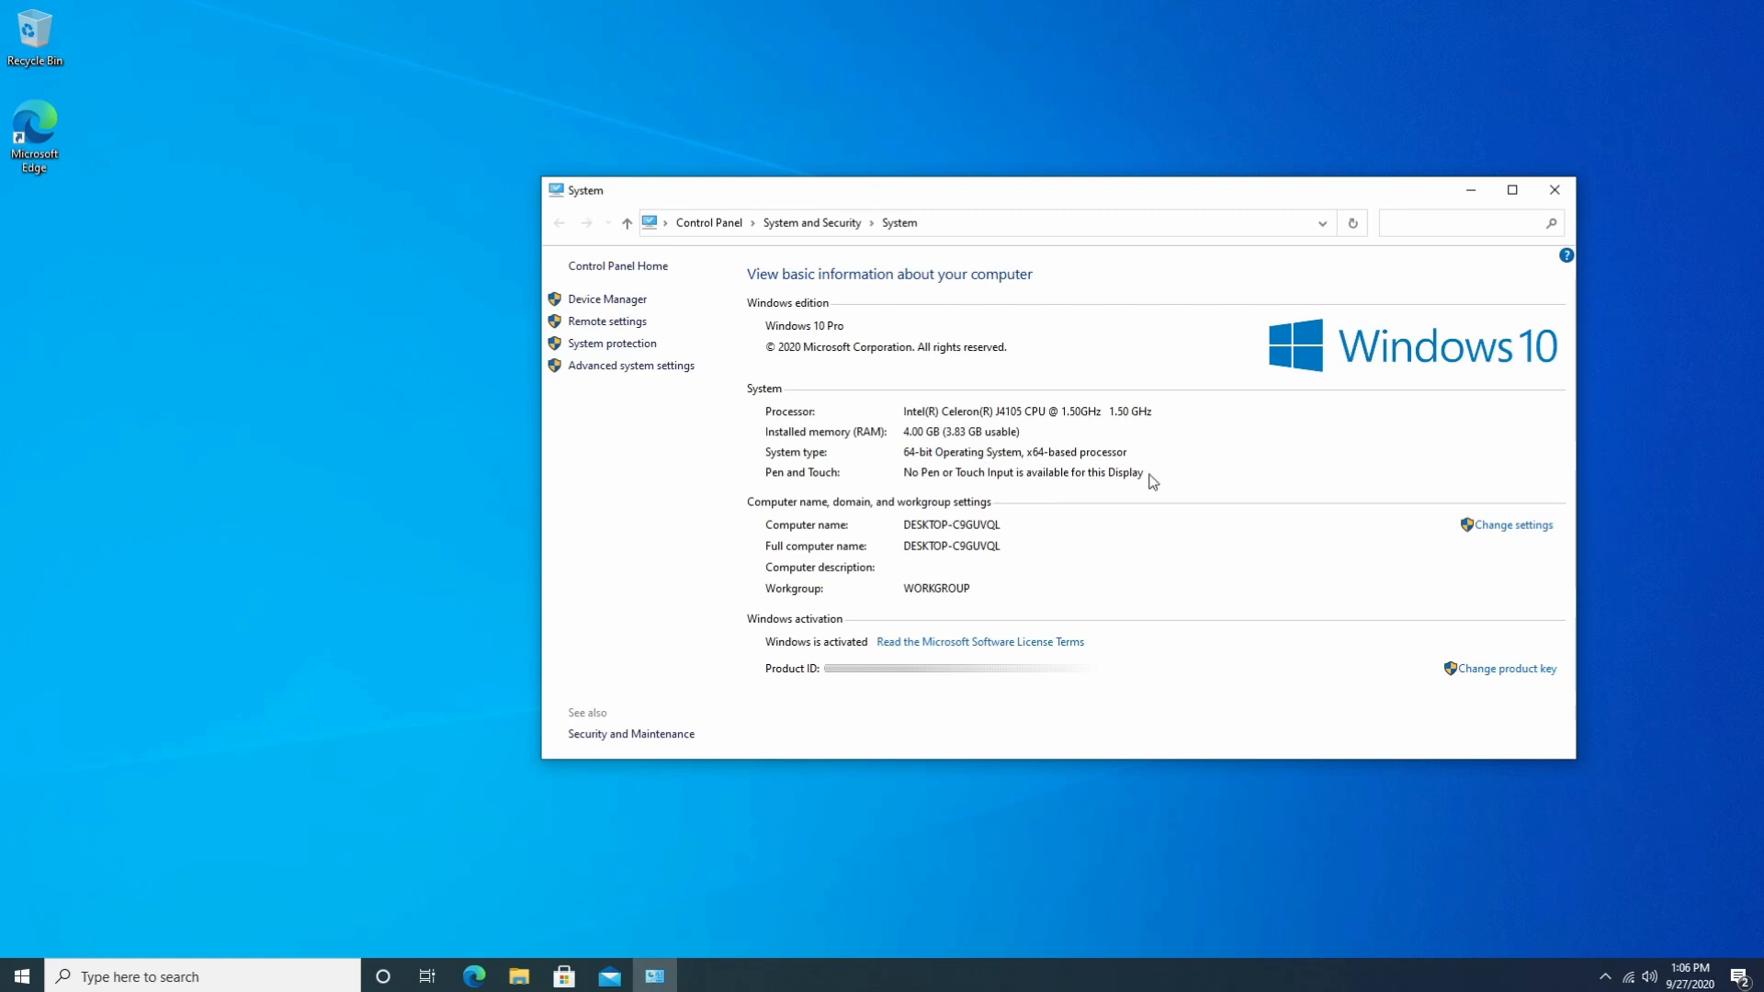
{"action": "mouse_move", "coordinate": [1020, 437]}
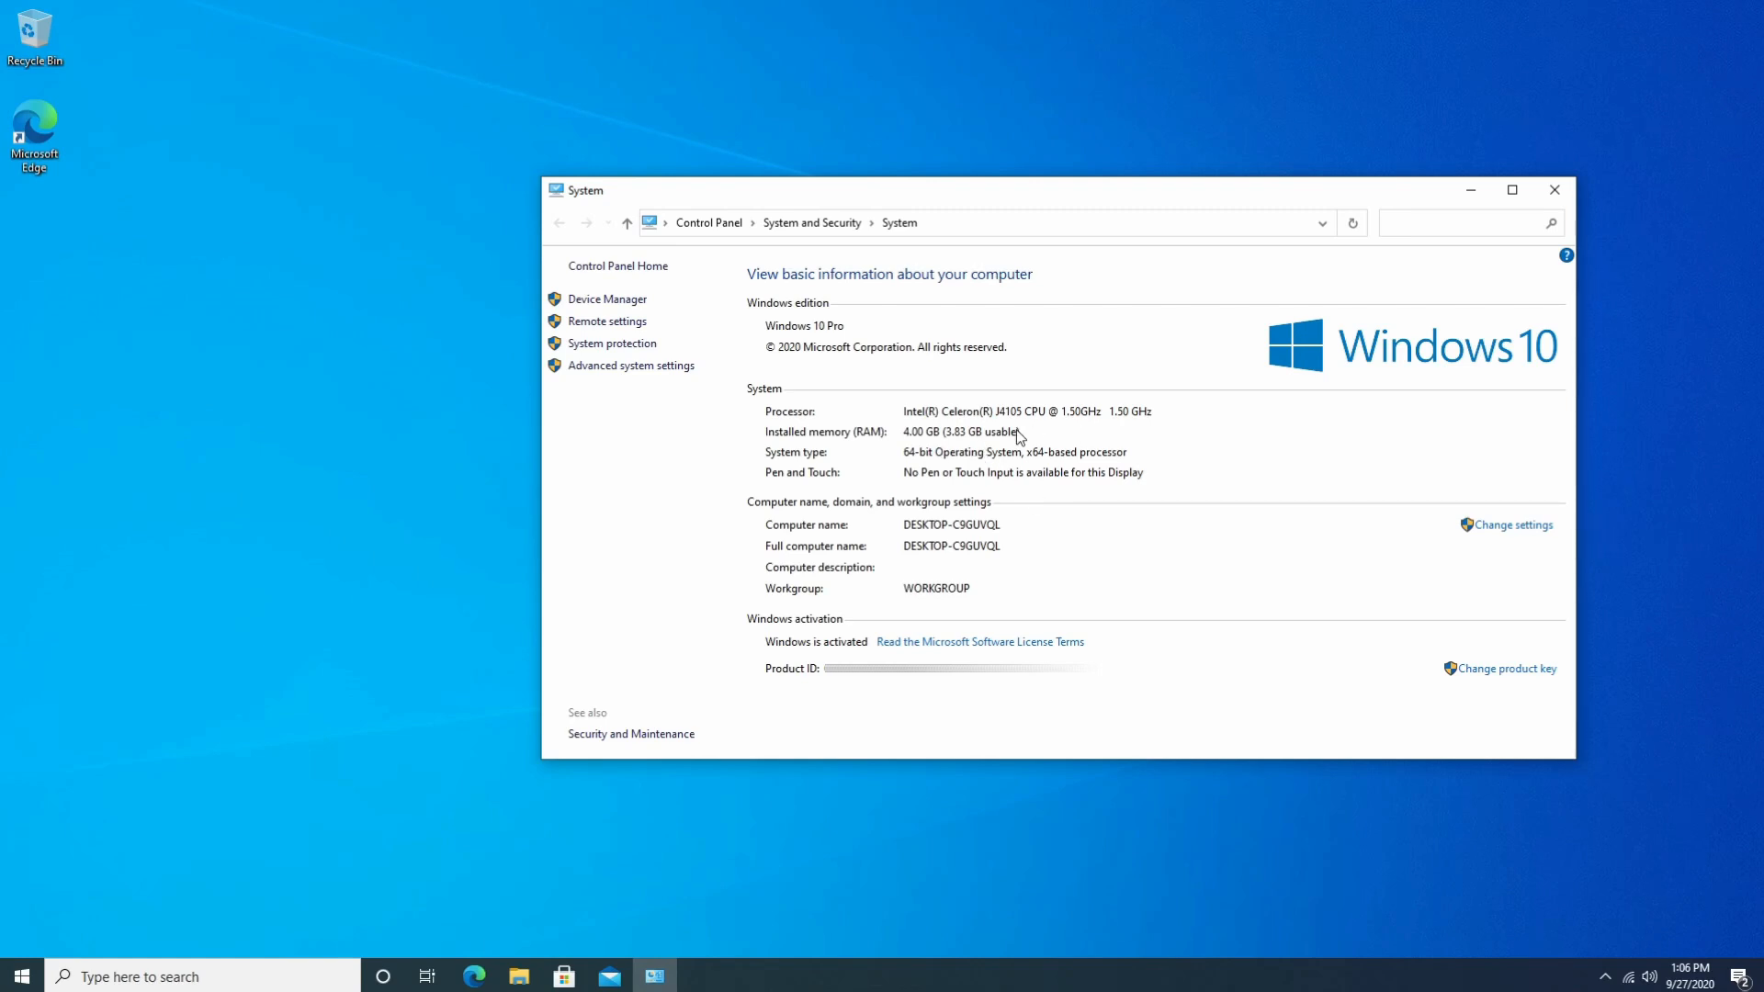
{"action": "mouse_move", "coordinate": [1117, 441]}
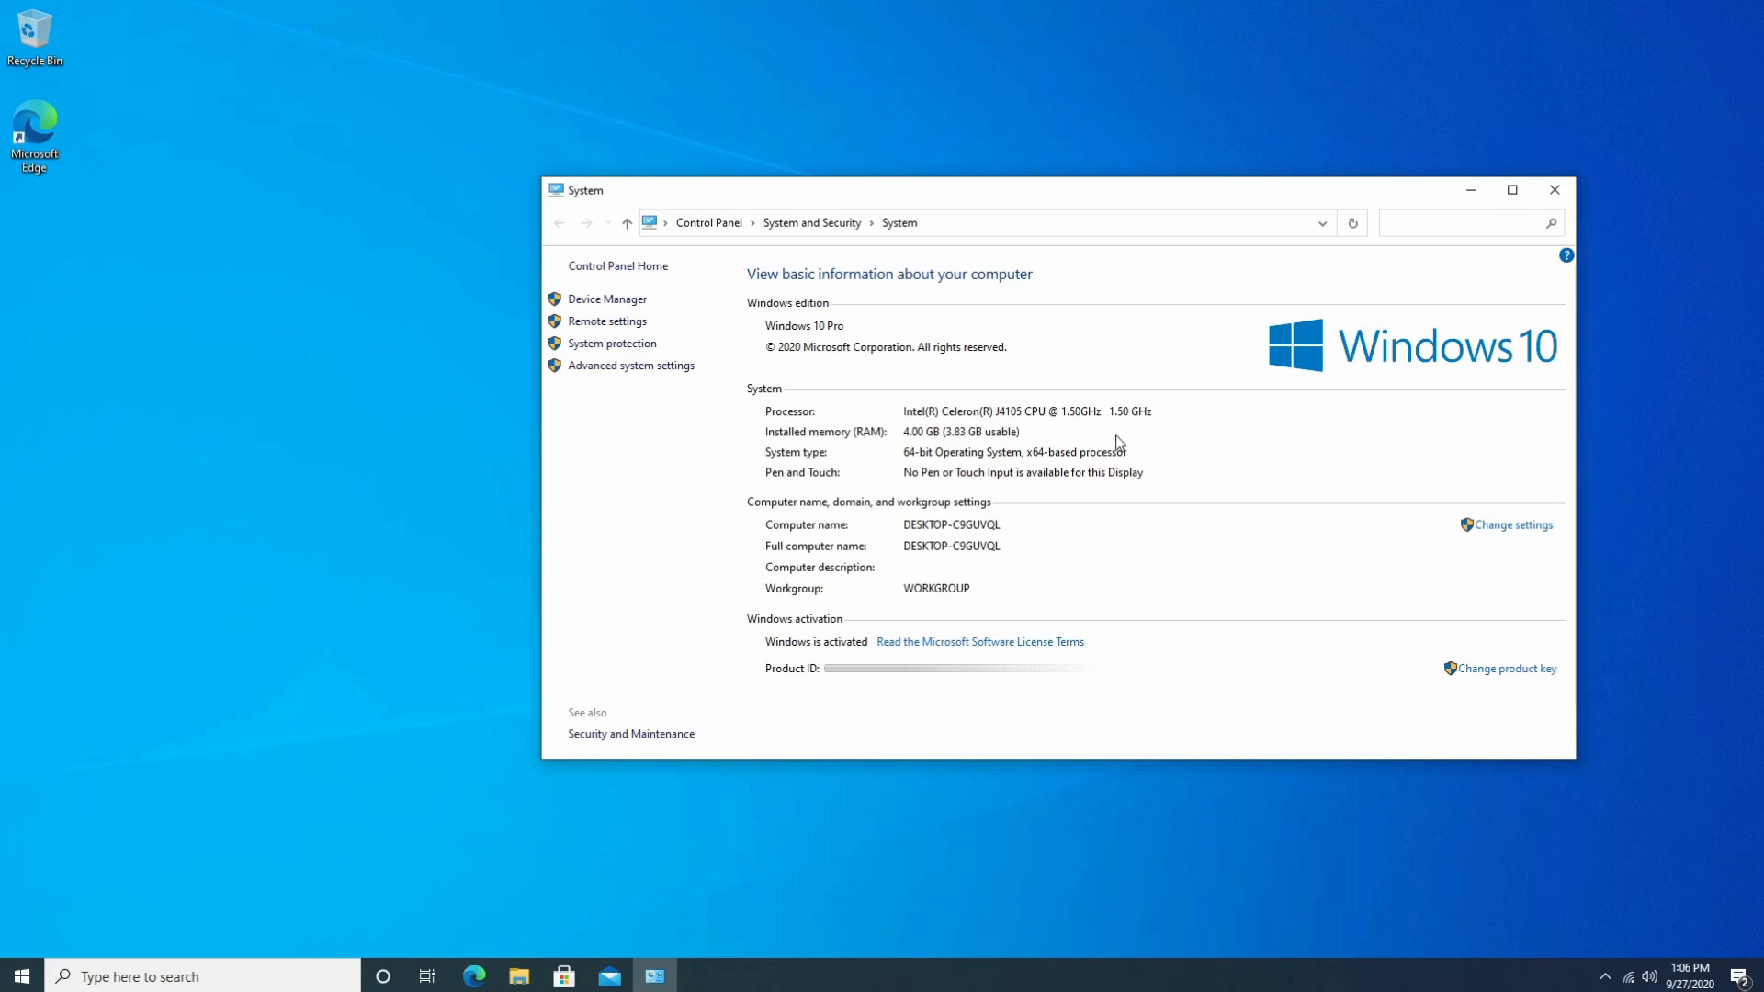
{"action": "mouse_move", "coordinate": [1132, 522]}
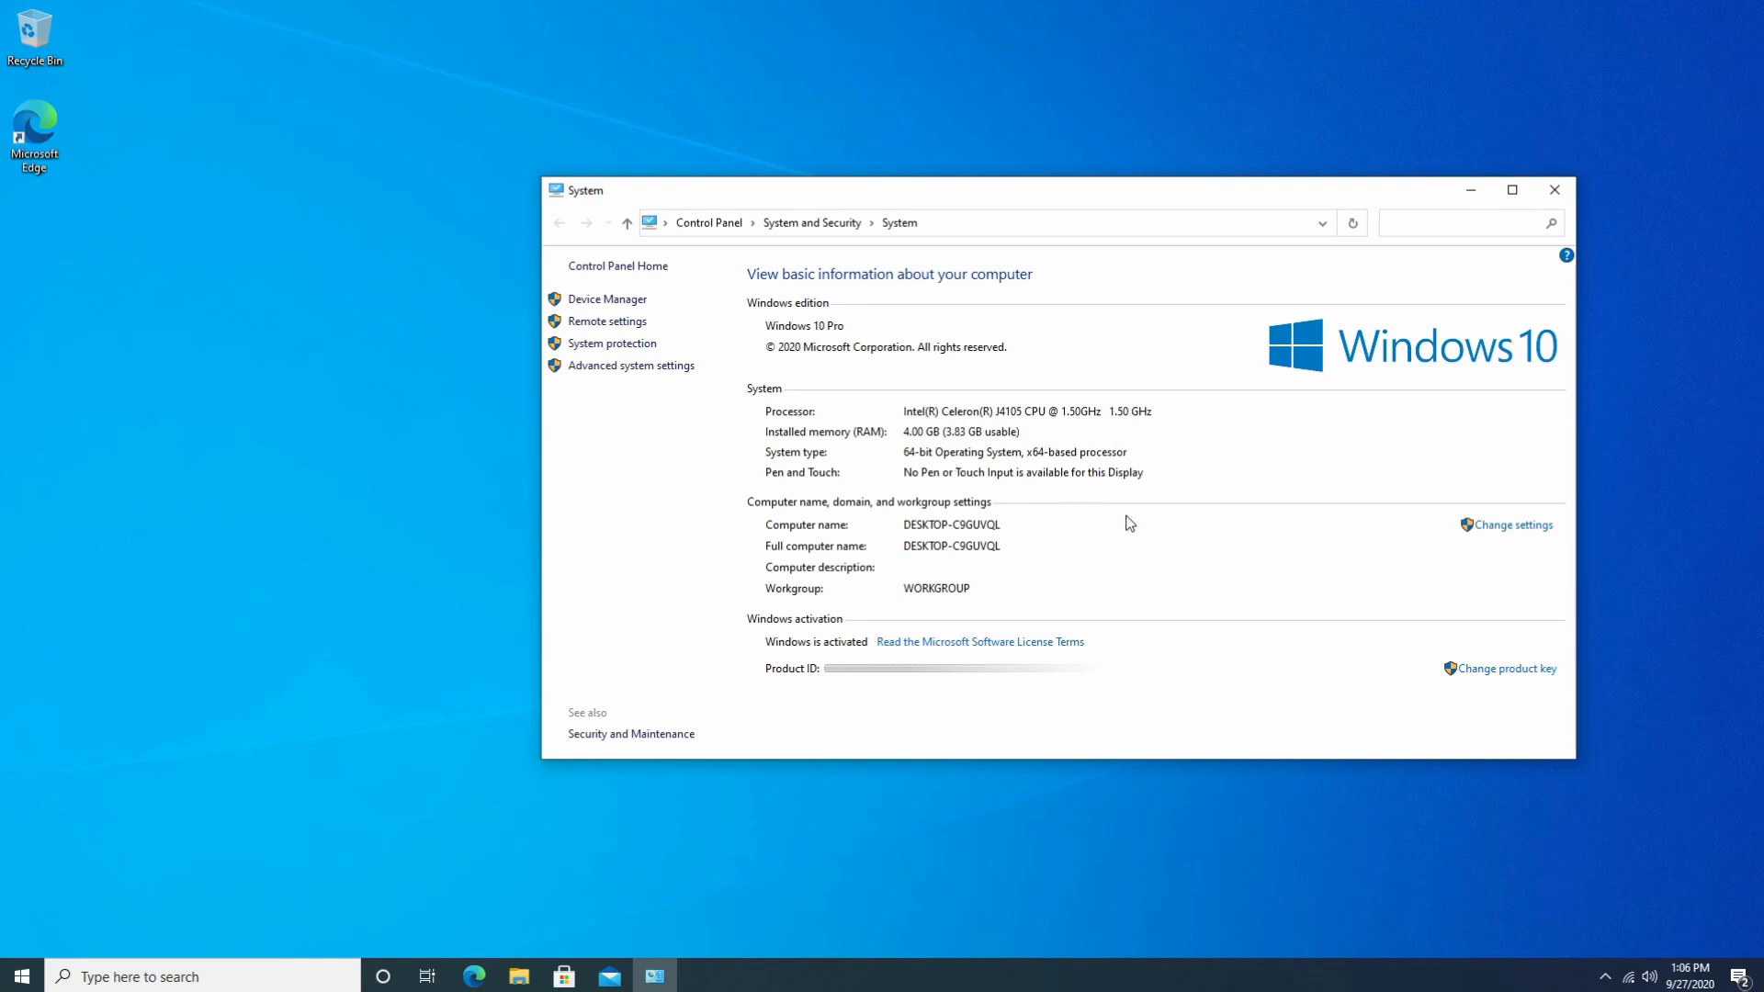
{"action": "mouse_move", "coordinate": [1059, 702]}
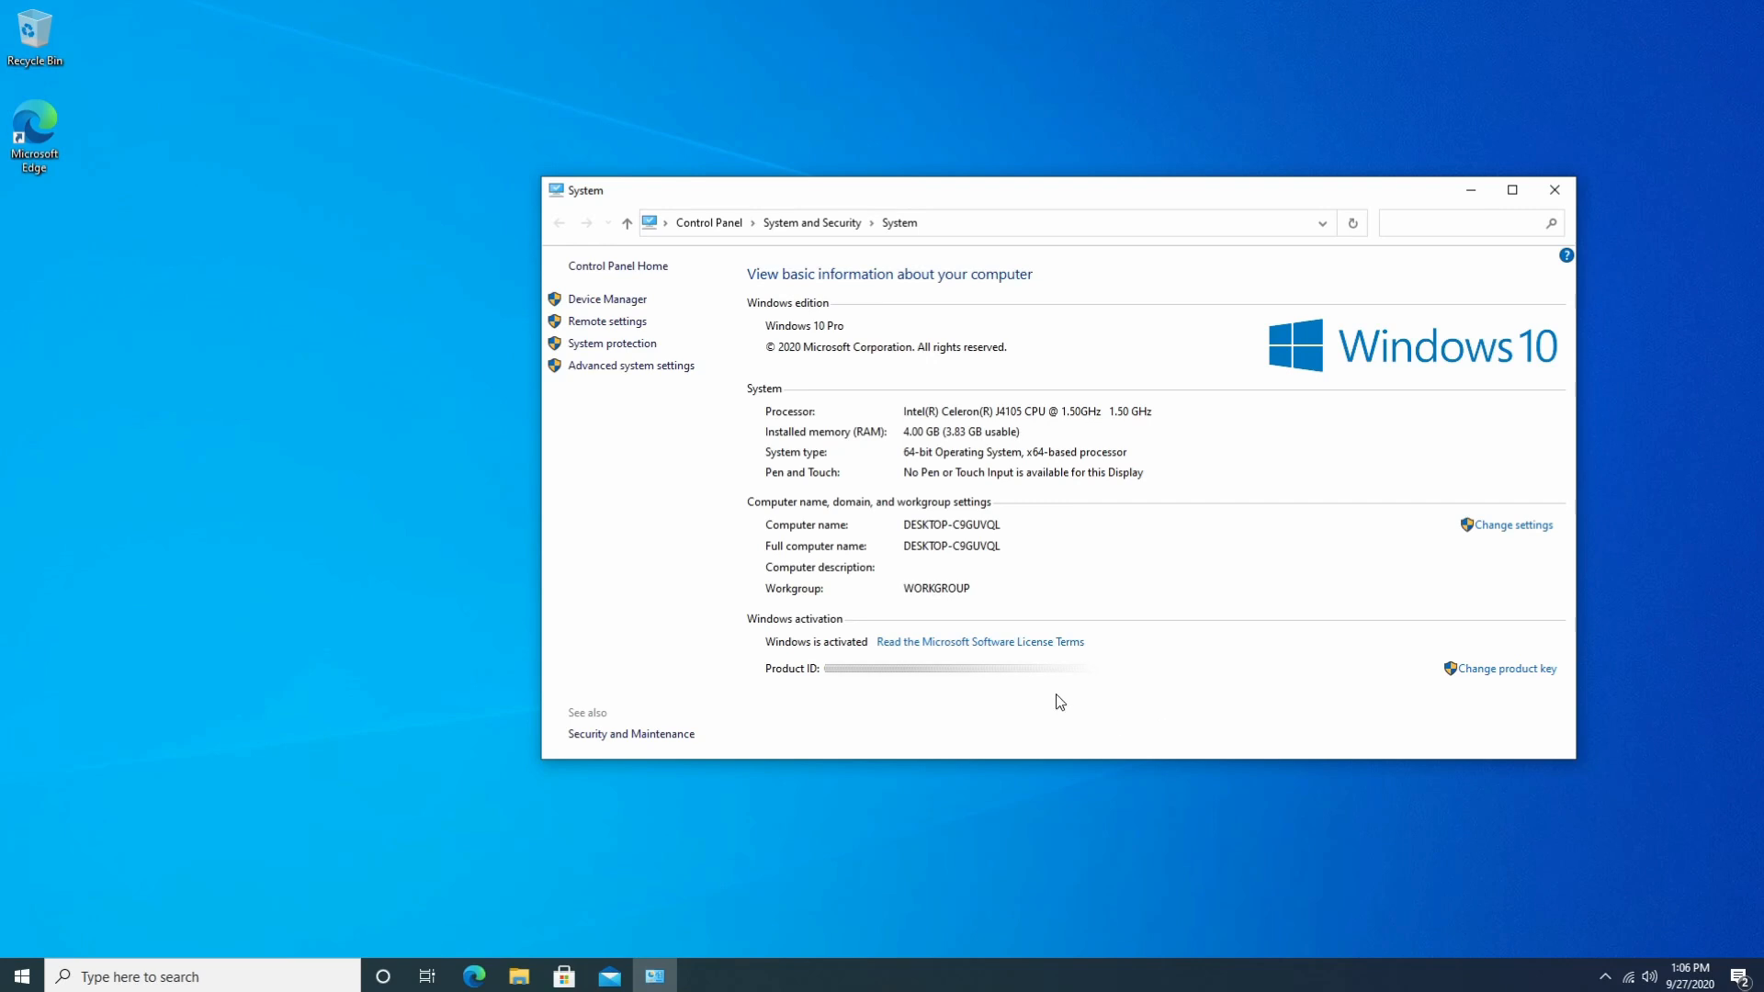
{"action": "mouse_move", "coordinate": [814, 658]}
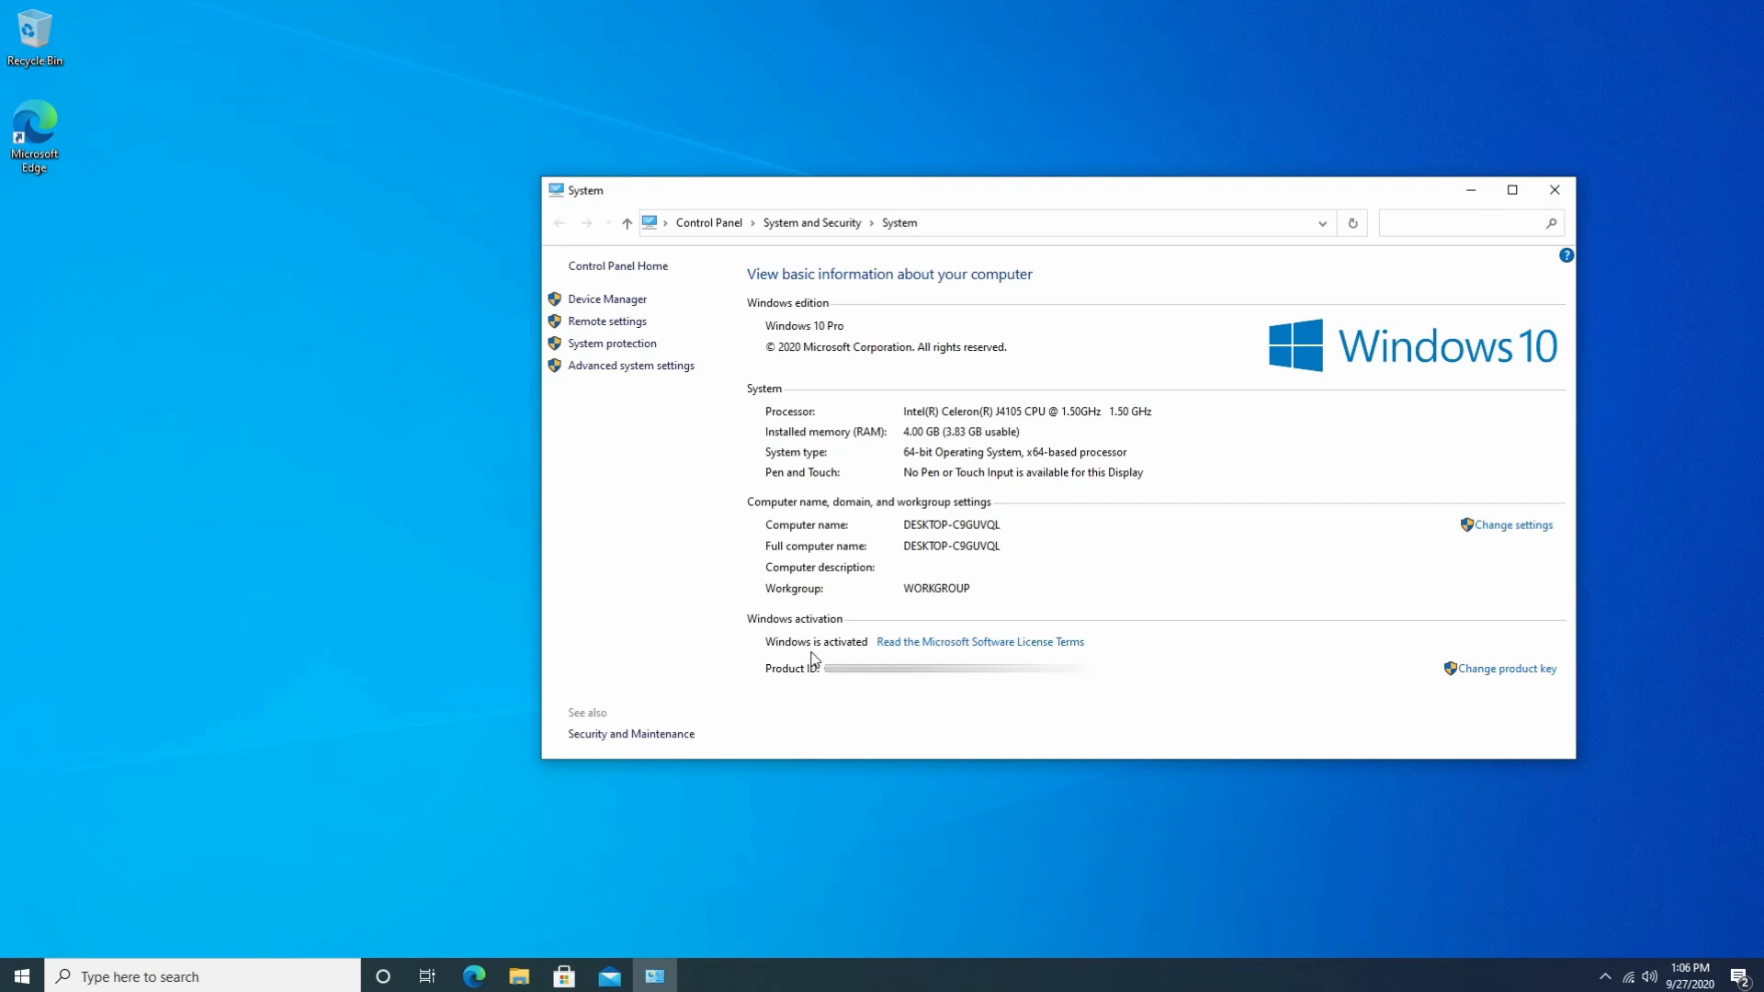
{"action": "mouse_move", "coordinate": [1327, 395]}
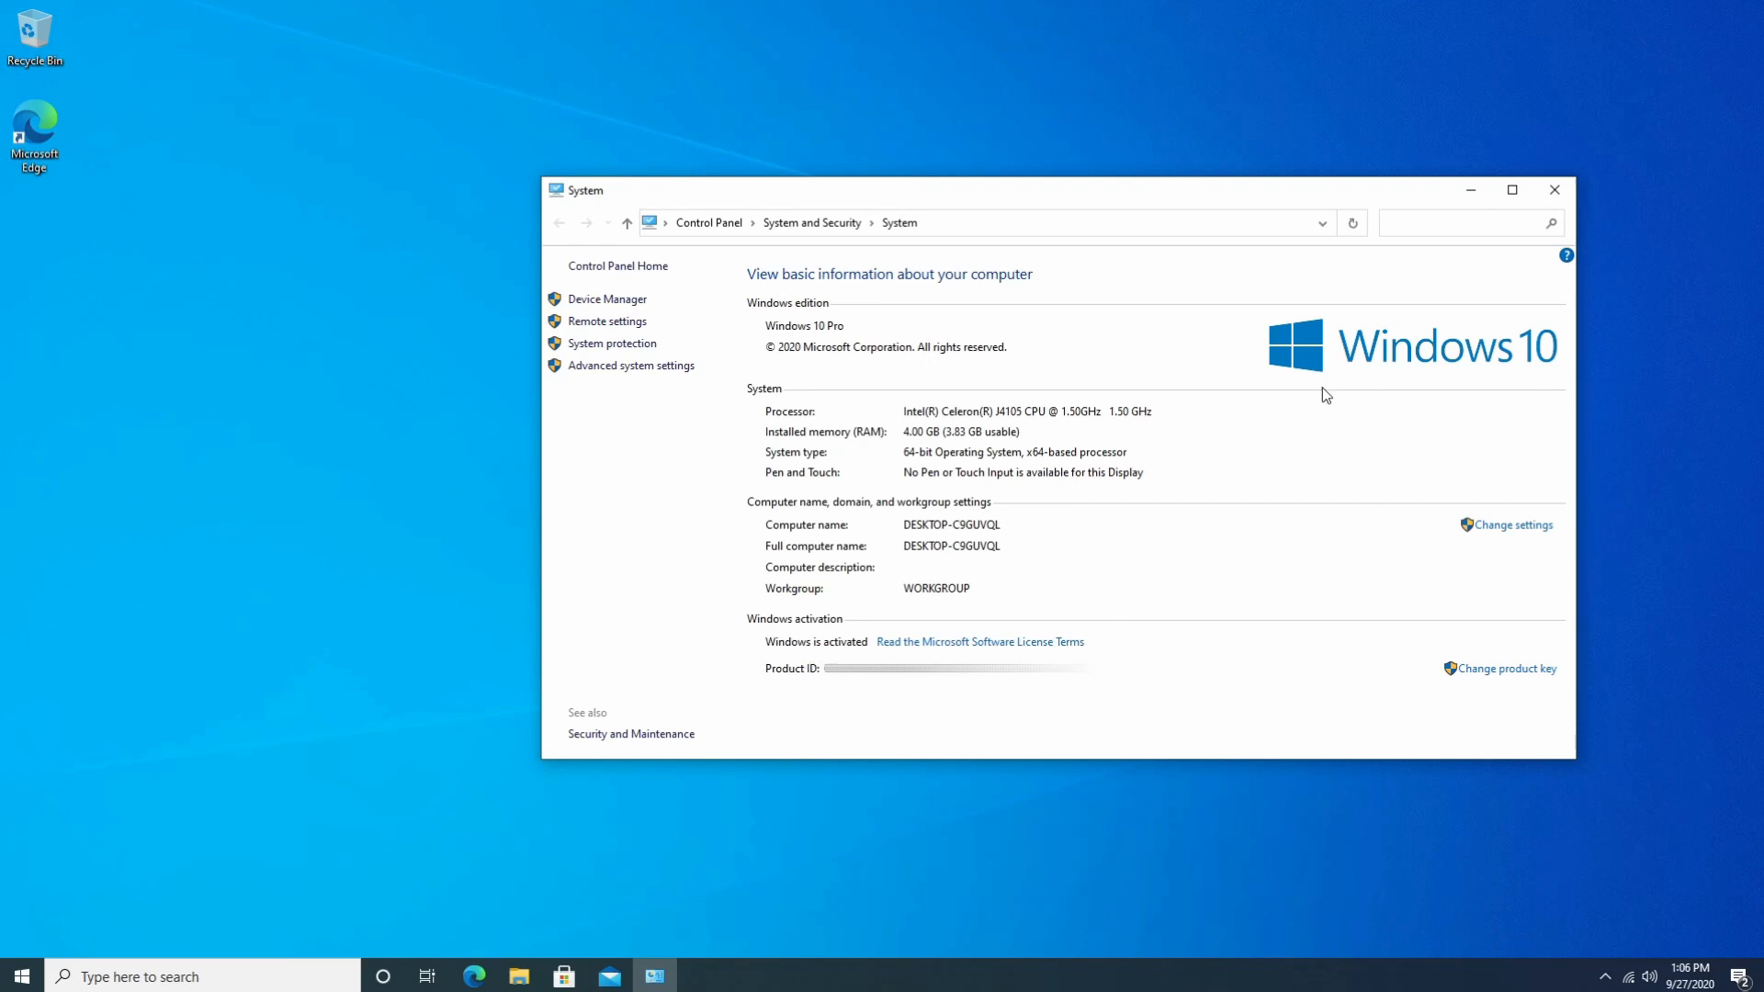
{"action": "mouse_move", "coordinate": [1555, 190]}
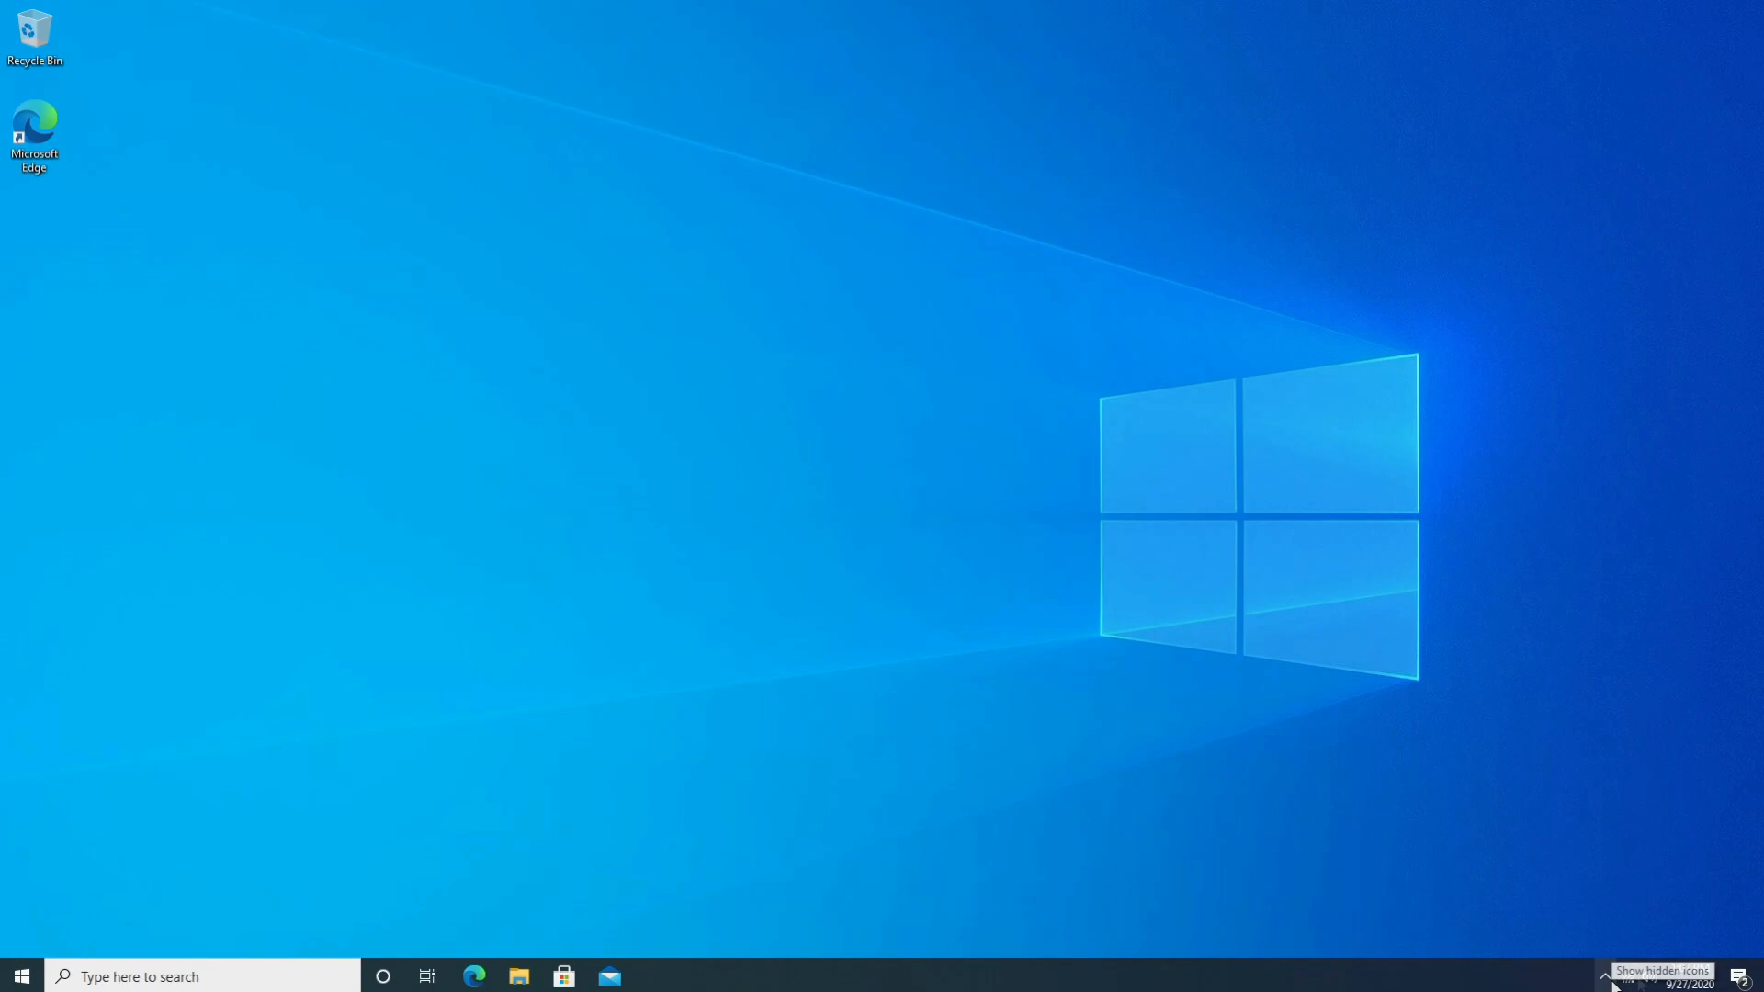
{"action": "mouse_move", "coordinate": [1744, 781]}
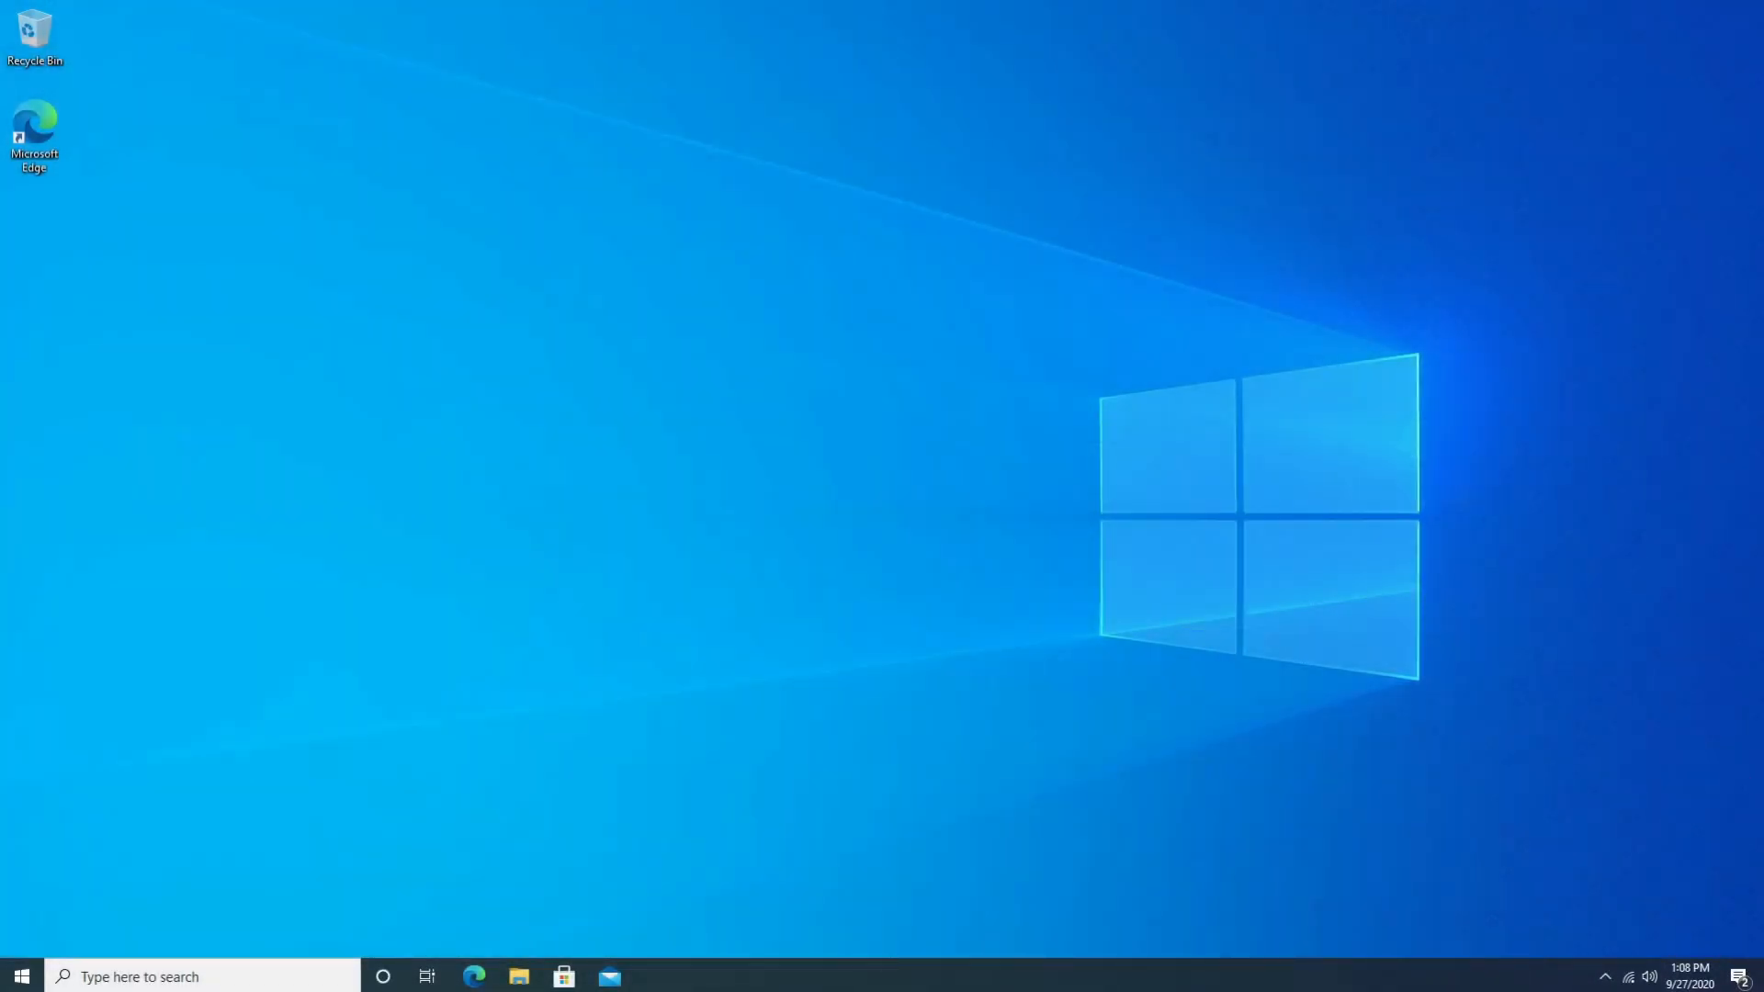
{"action": "mouse_move", "coordinate": [1753, 739]}
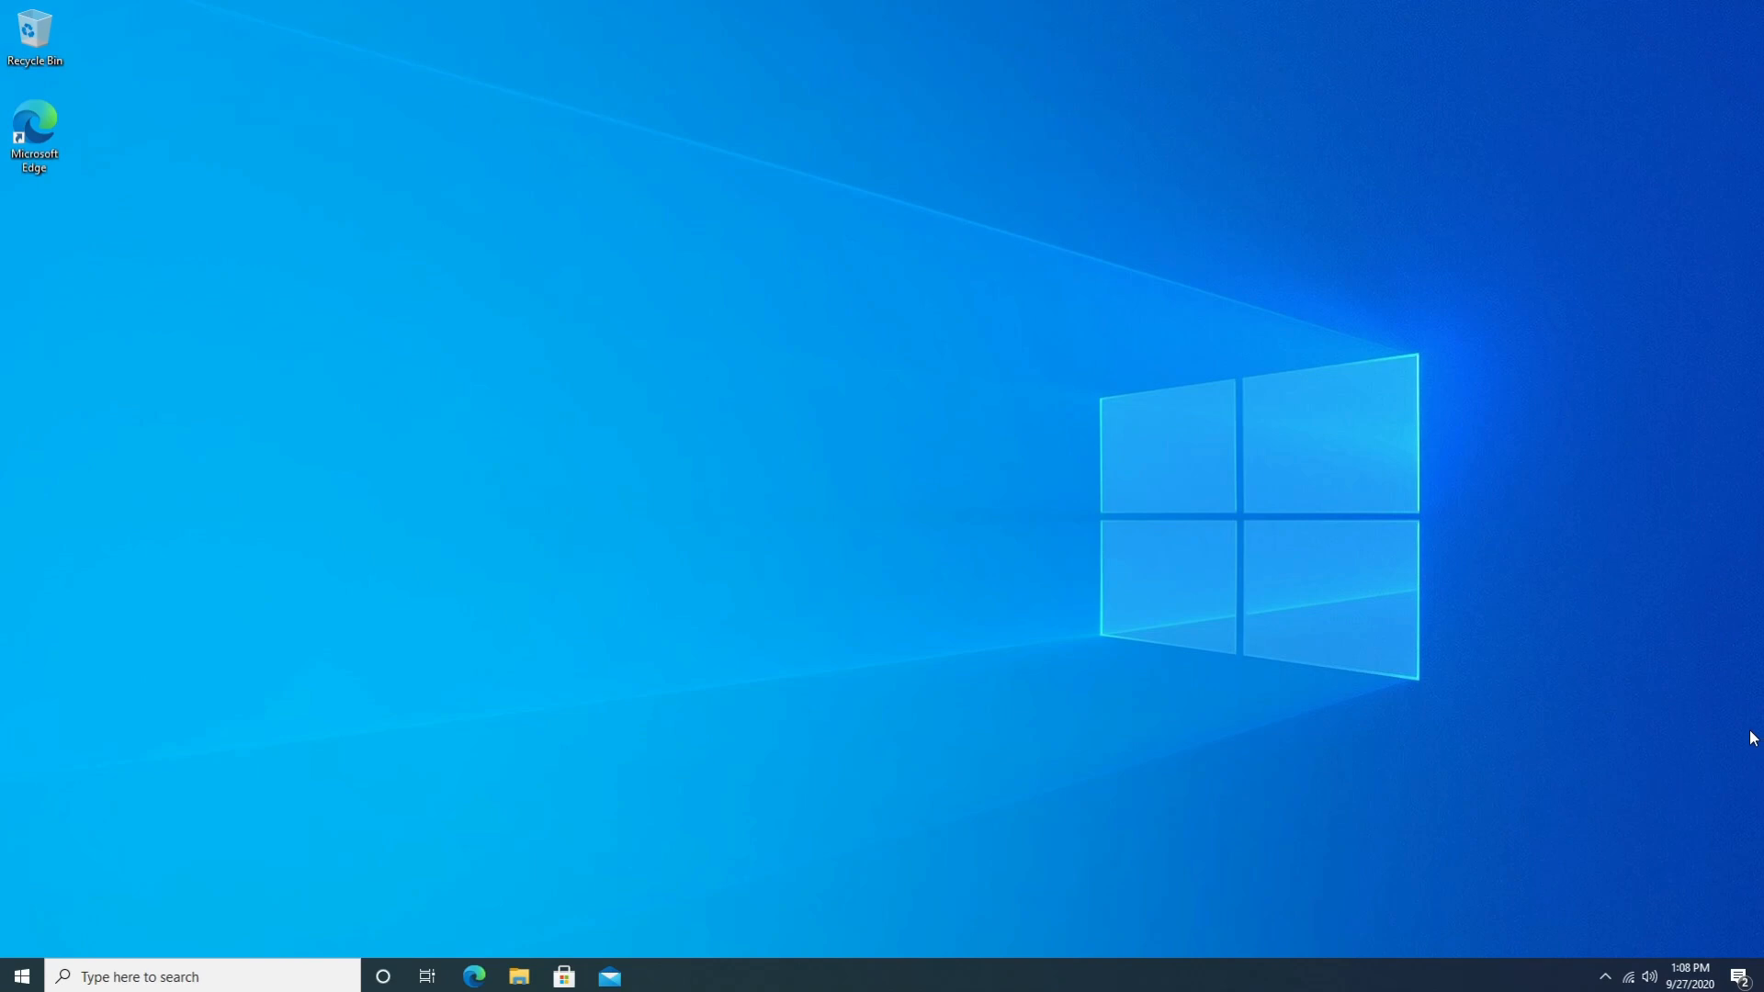
{"action": "mouse_move", "coordinate": [1742, 726]}
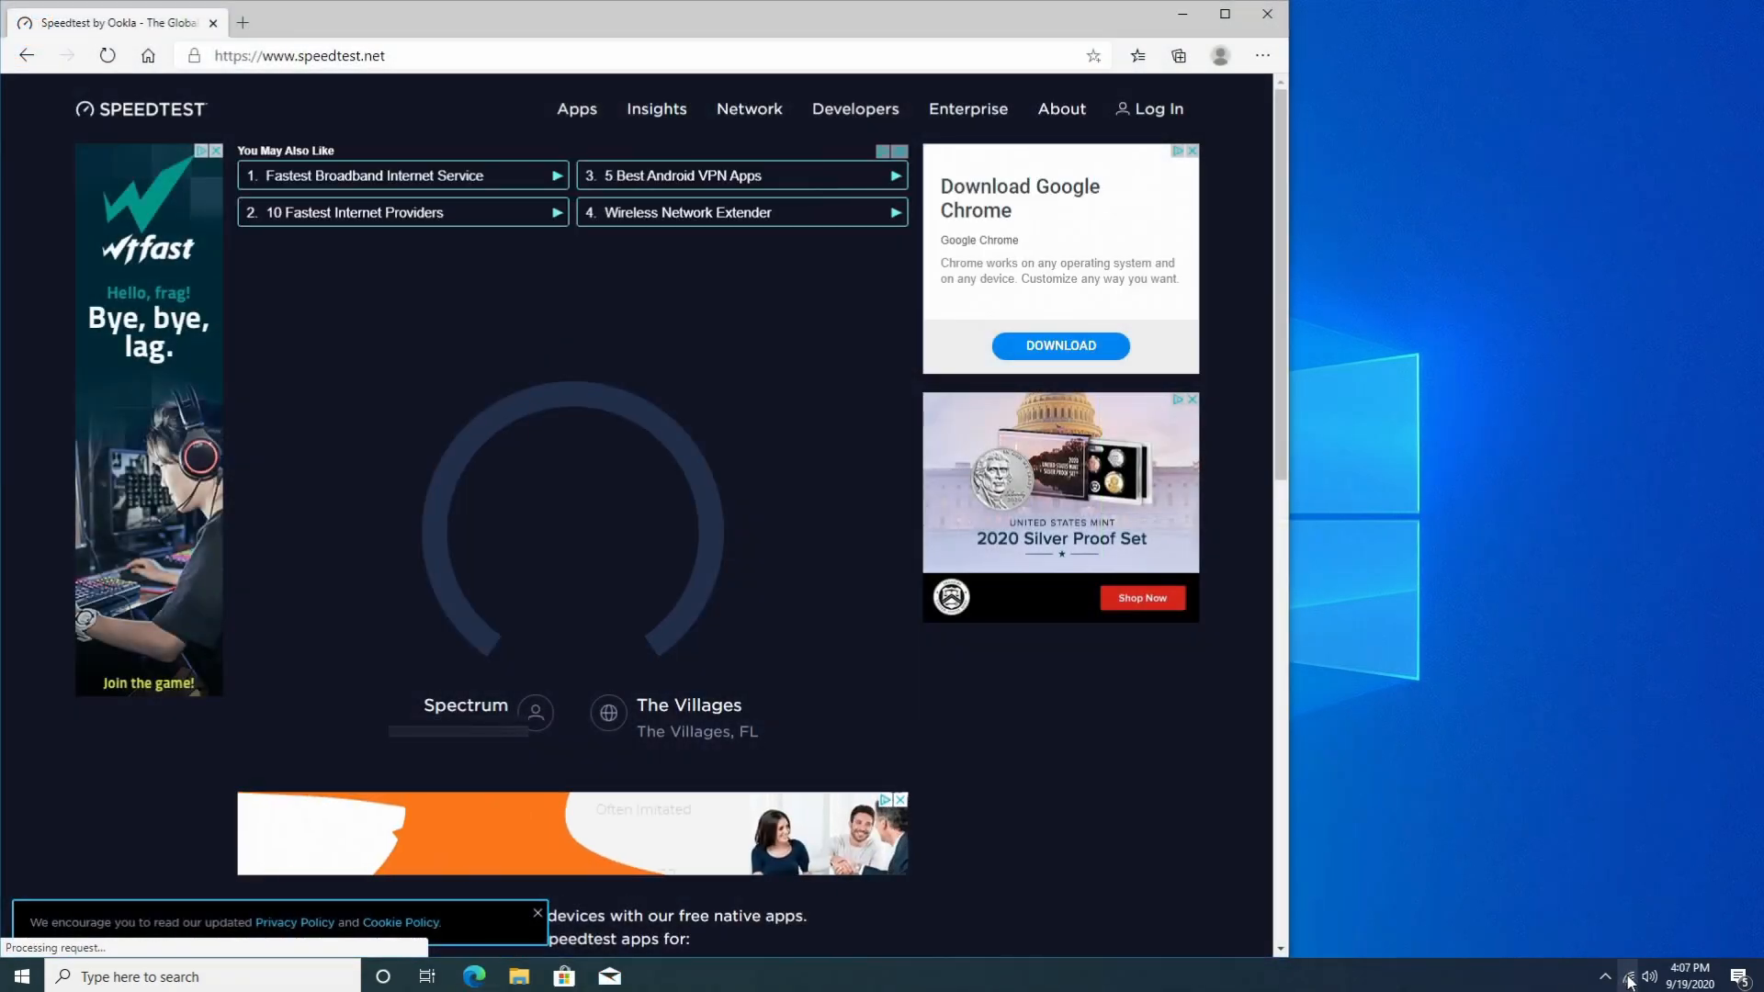
Run the Speedtest against The Villages server, then play the Costa Rica 4K 60fps HDR YouTube video.
{"action": "left_click", "coordinate": [1628, 977]}
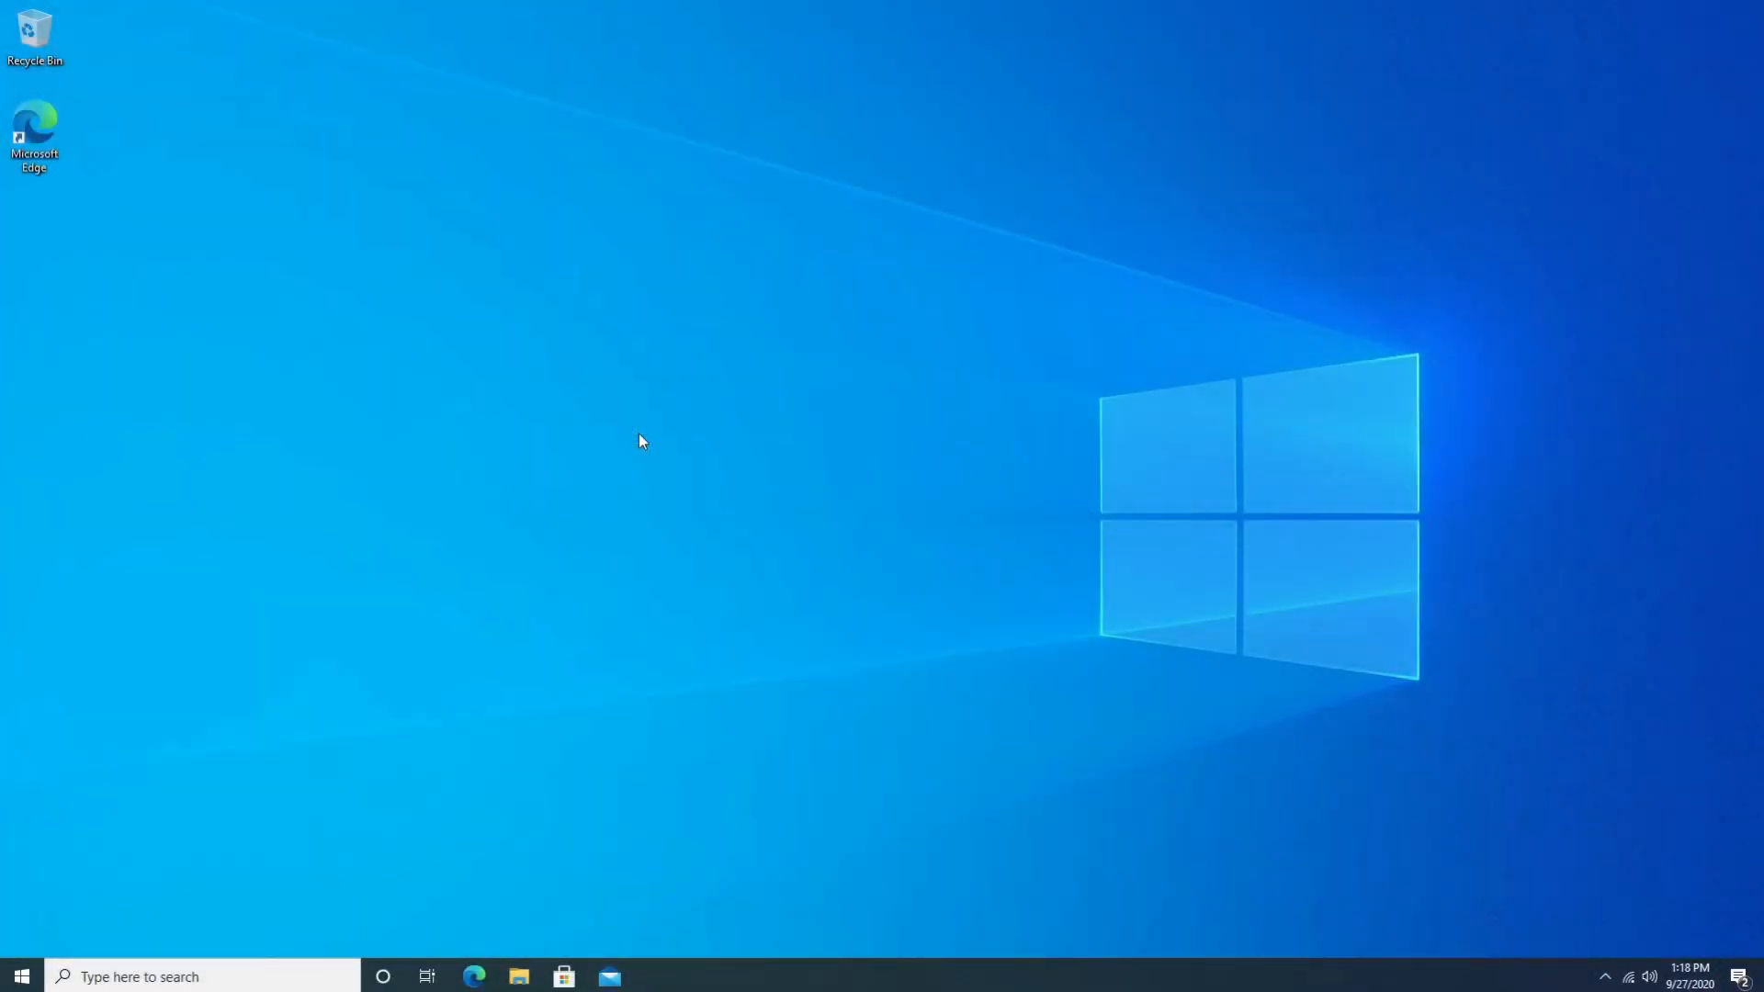
{"action": "left_click", "coordinate": [478, 976]}
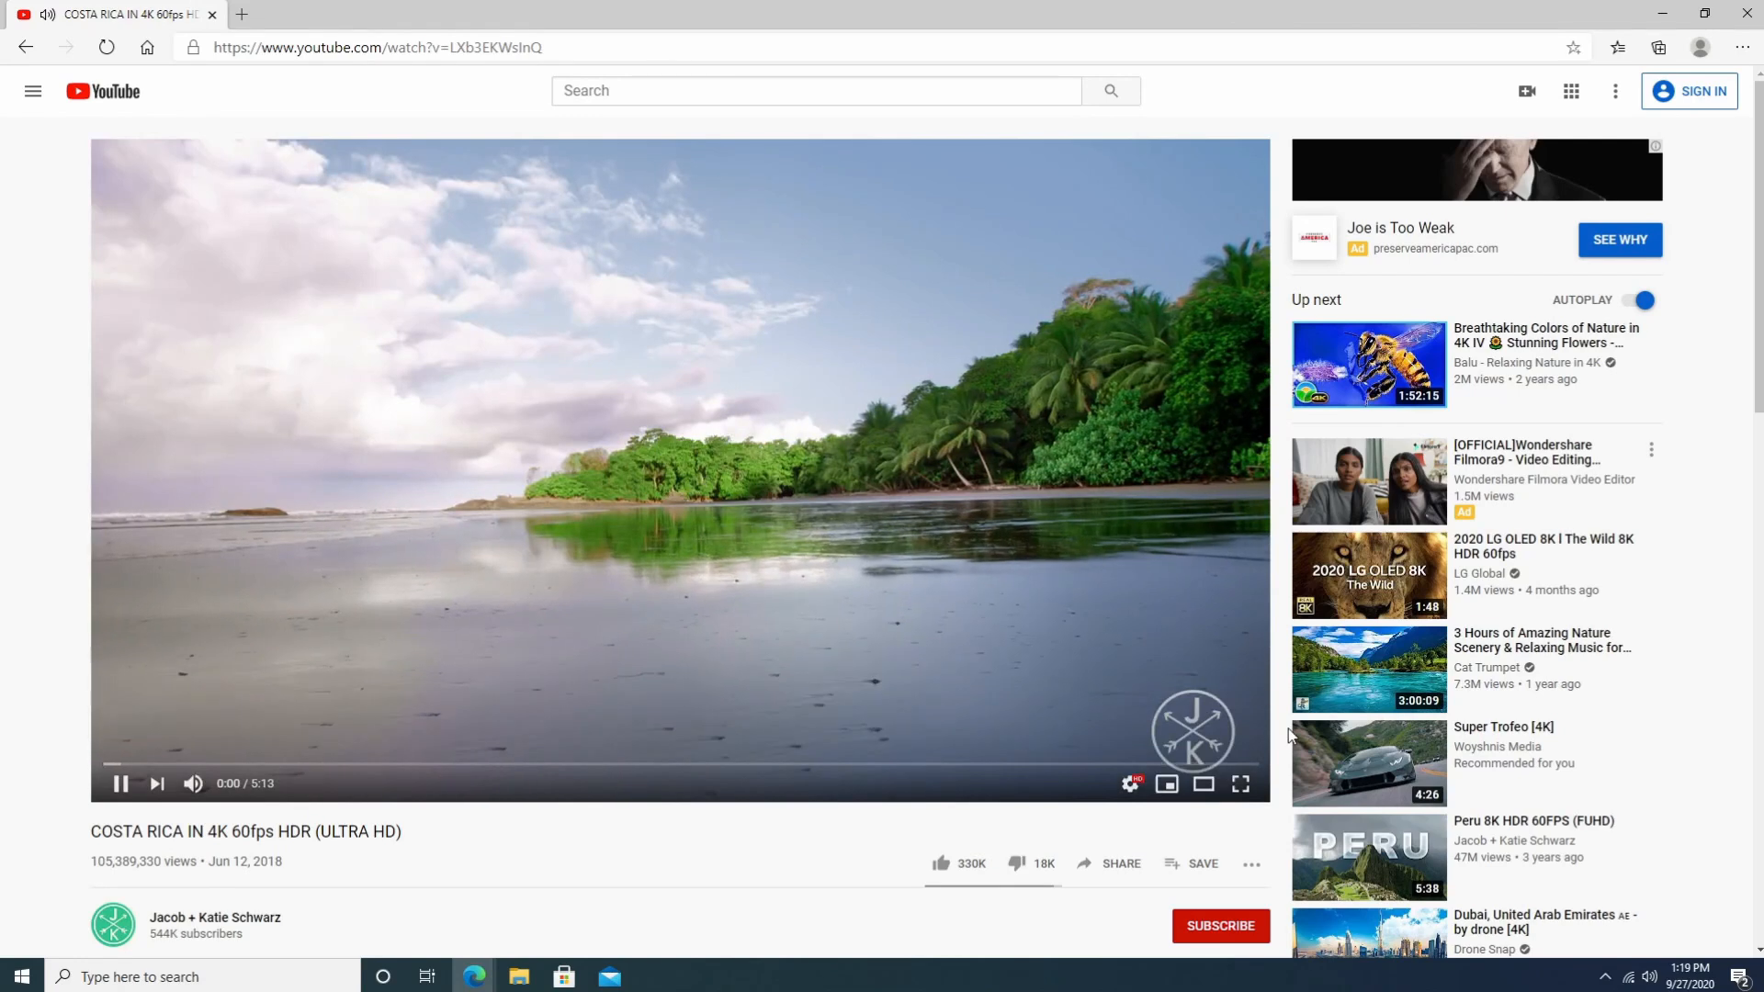
Browse the Netflix rows, then switch to the Plex piserver library of recently added movies and music.
{"action": "left_click", "coordinate": [1130, 785]}
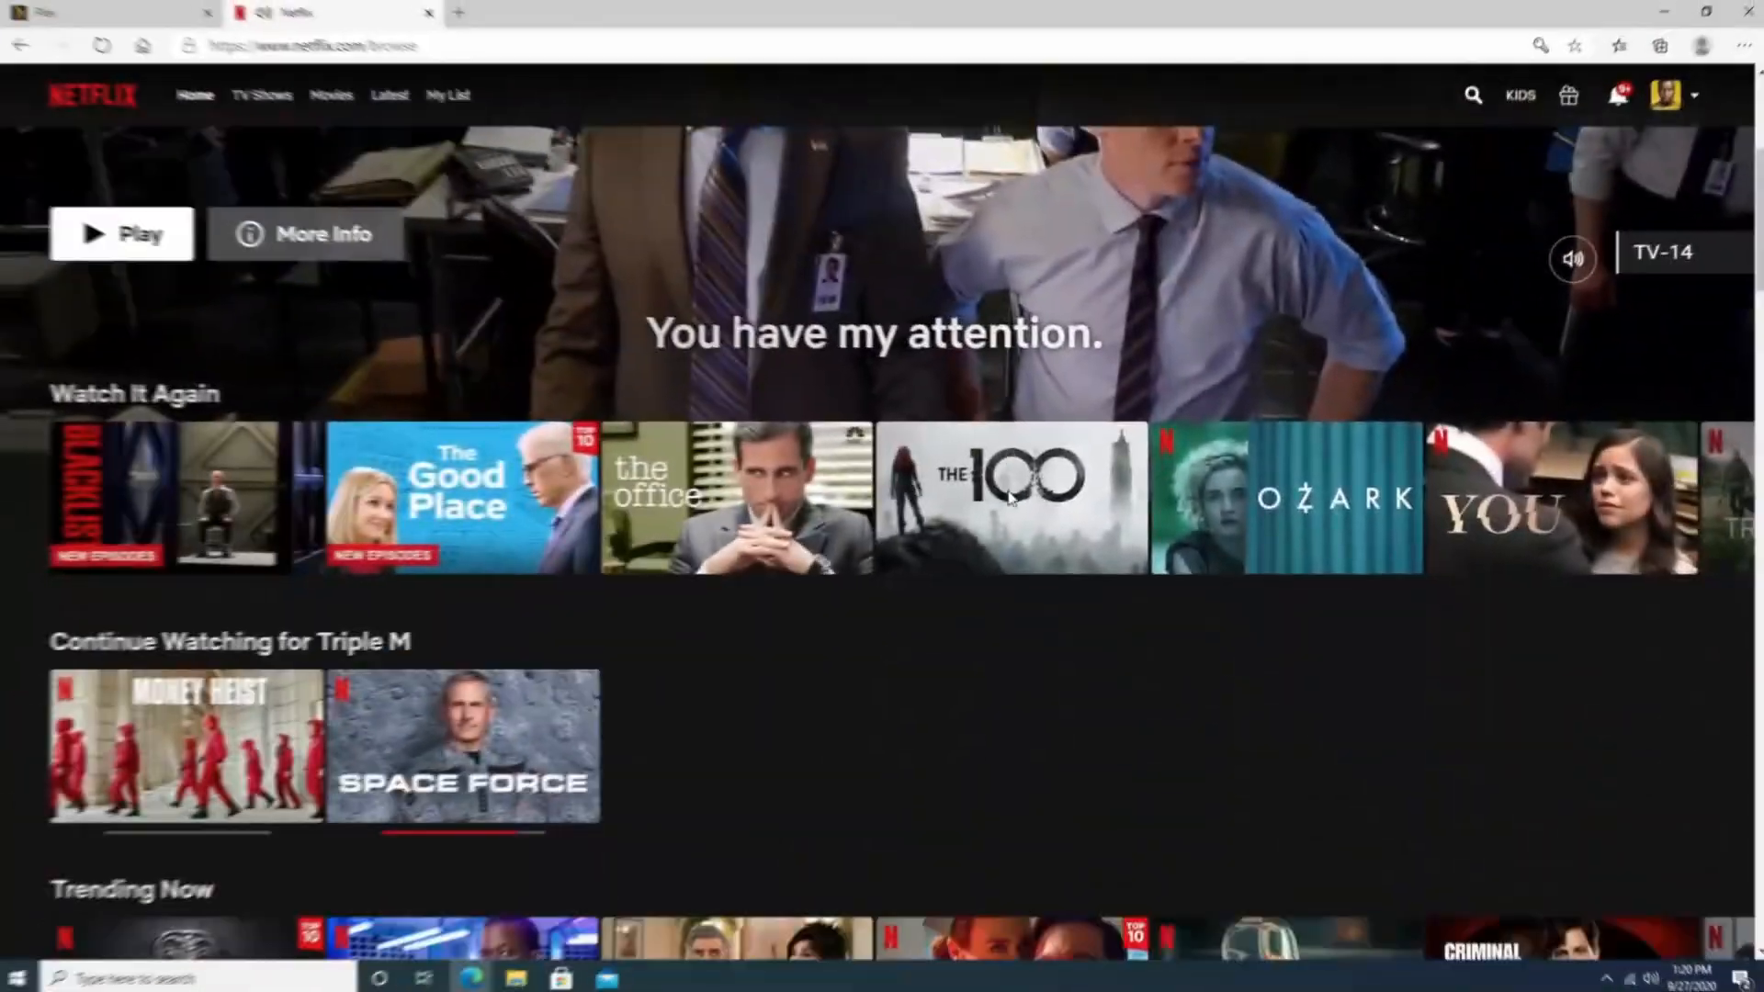
{"action": "scroll", "scroll_direction": "down", "scroll_amount": 3}
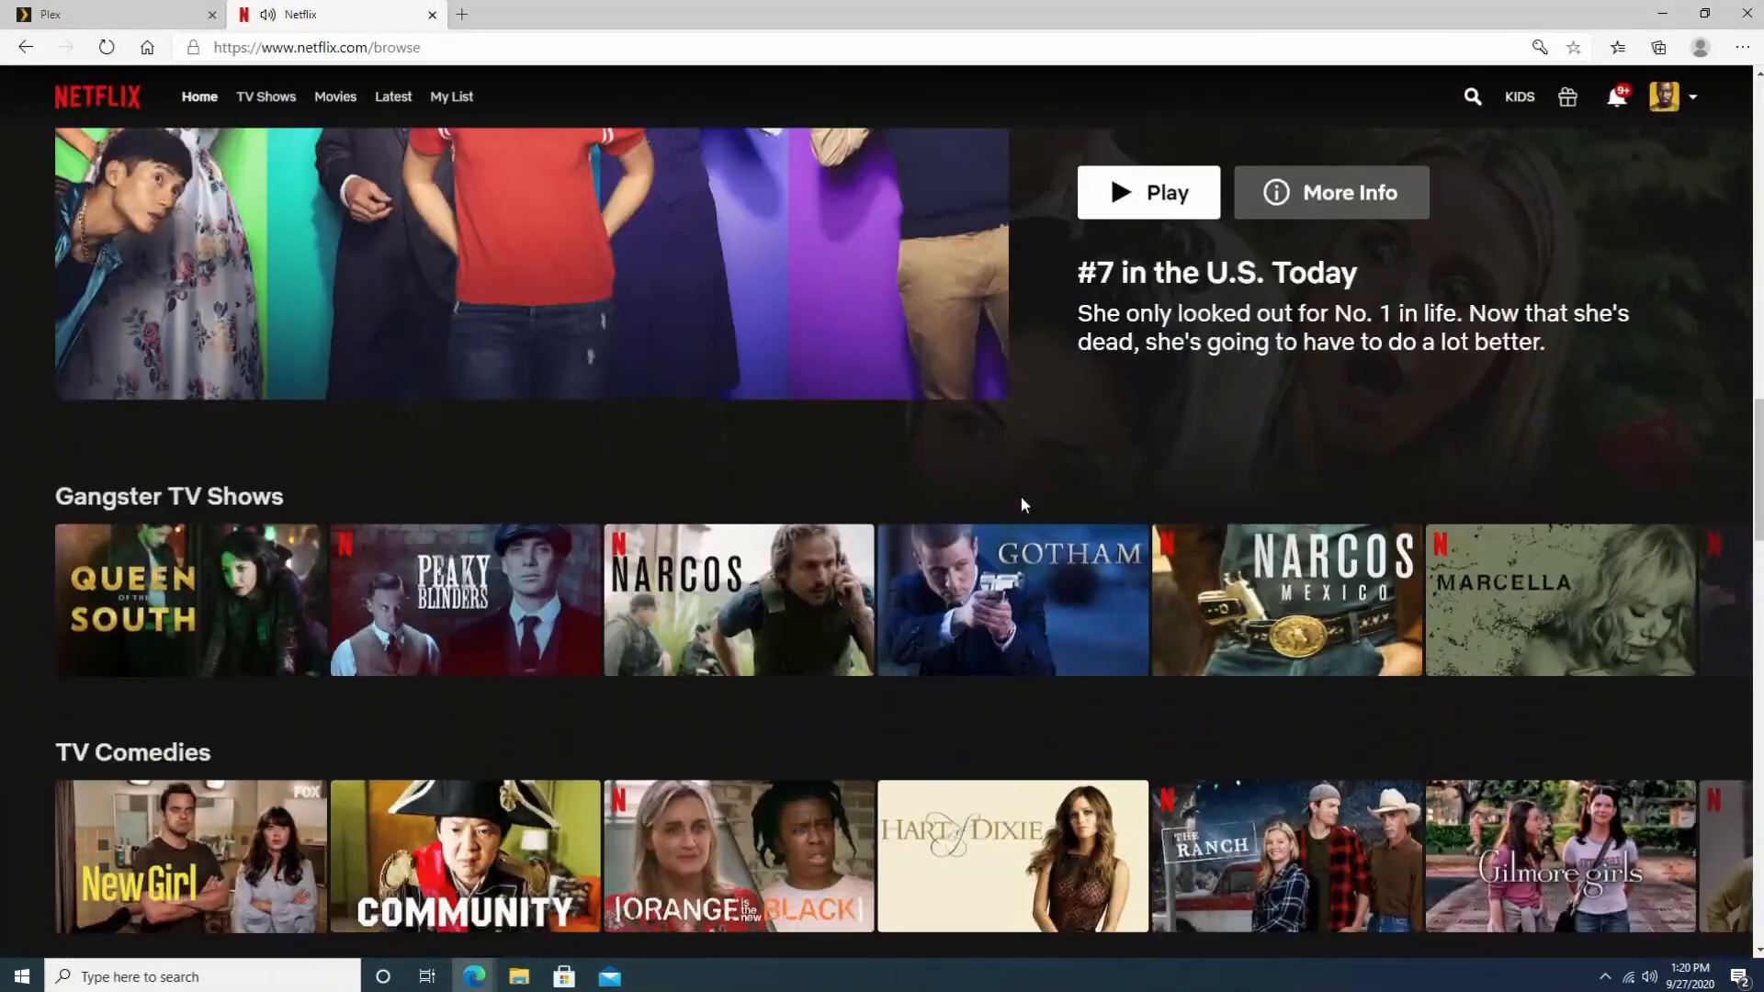
{"action": "scroll", "scroll_direction": "down", "scroll_amount": 3}
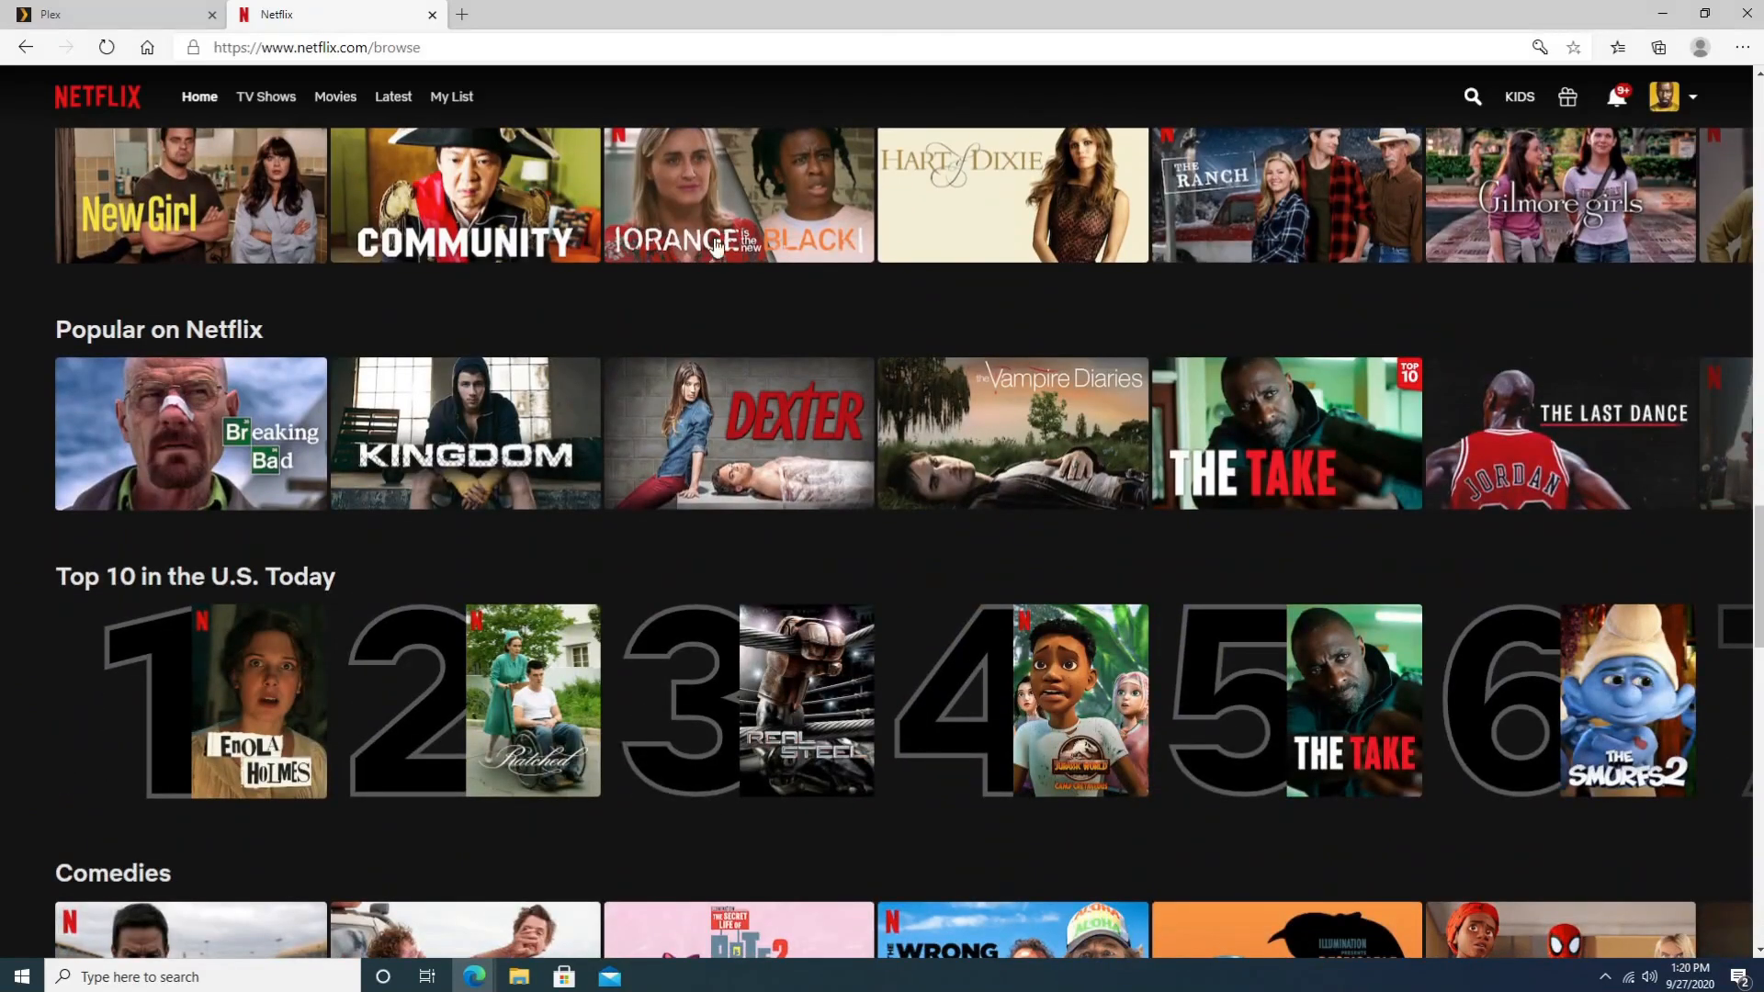
{"action": "left_click", "coordinate": [83, 15]}
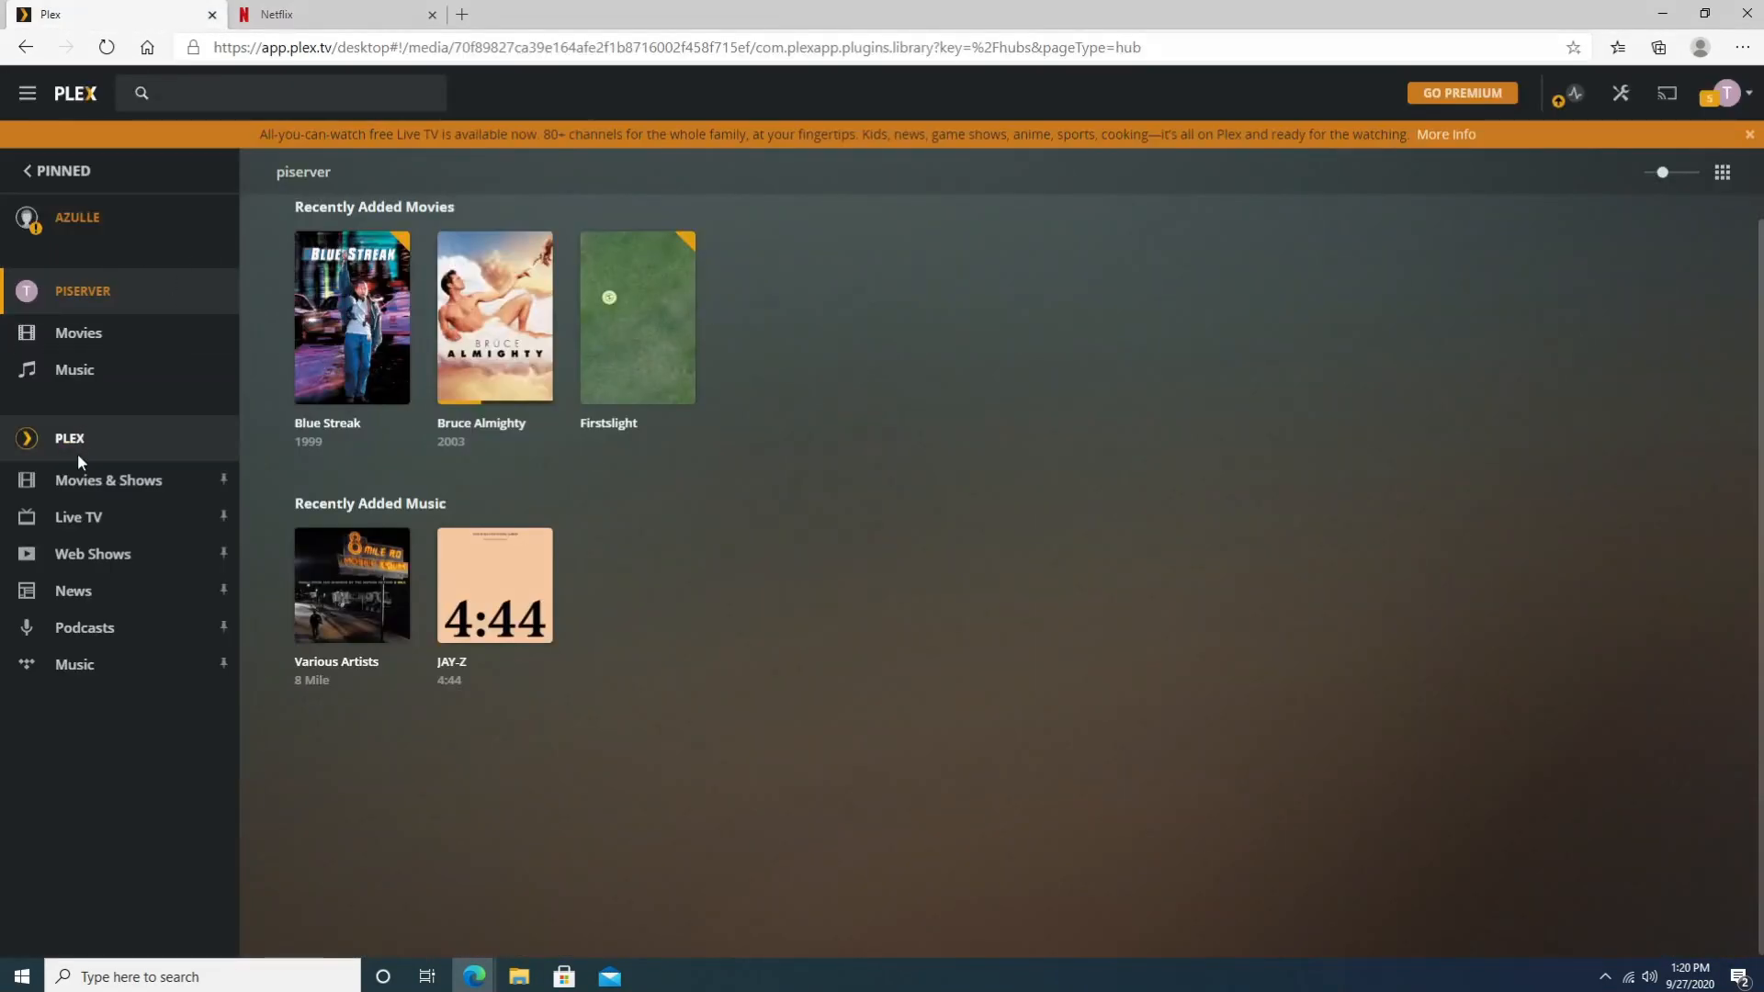
Browse the Plex Movies & Shows catalogue with its Recently Added and The Dojo rows.
{"action": "left_click", "coordinate": [109, 480]}
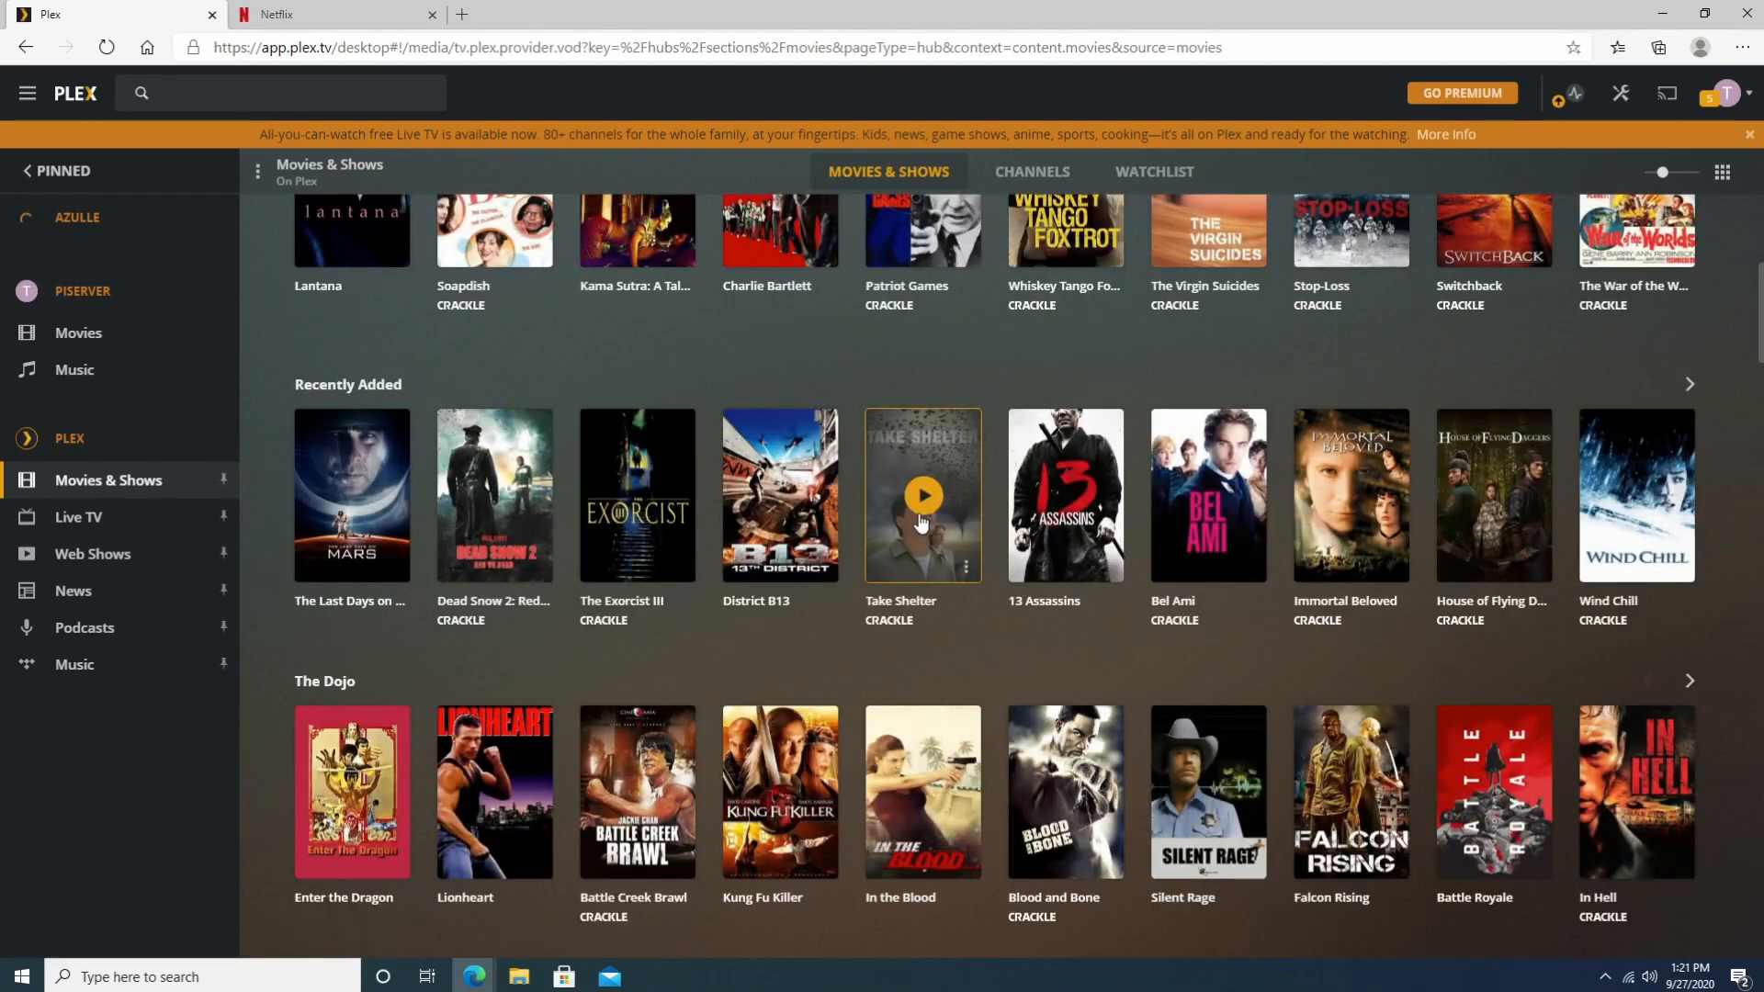
{"action": "scroll", "scroll_direction": "up", "scroll_amount": 3}
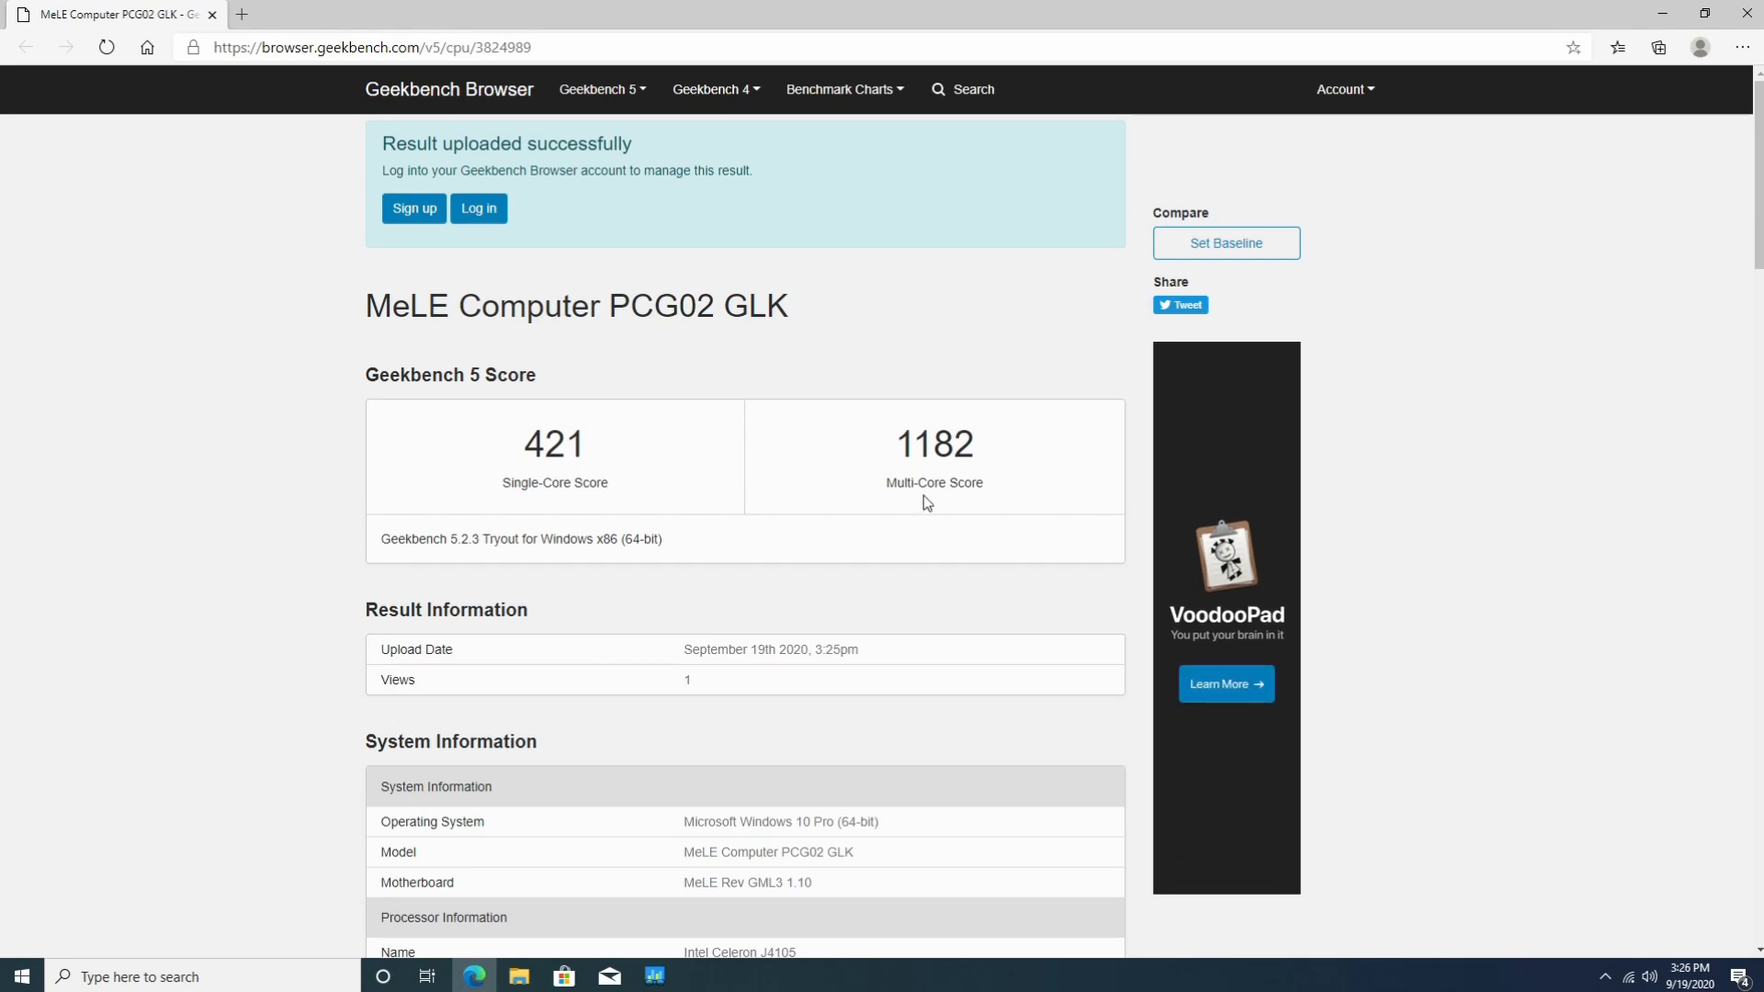
{"action": "scroll", "scroll_direction": "down", "scroll_amount": 3}
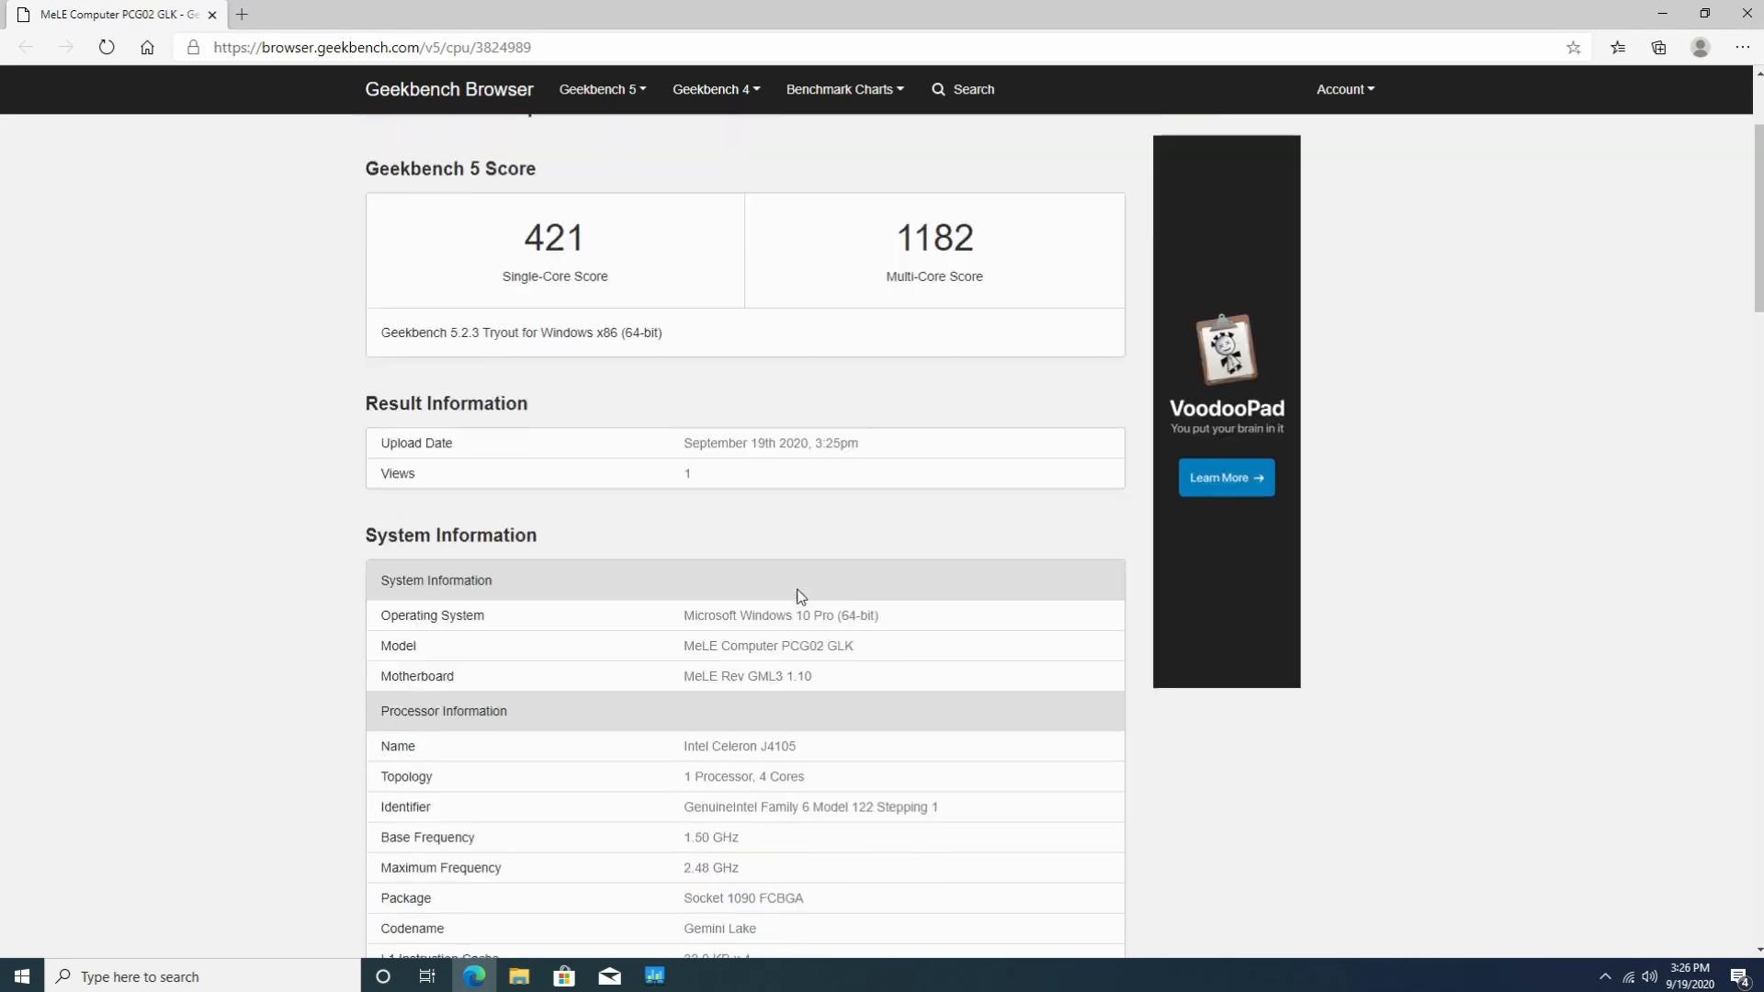
{"action": "scroll", "scroll_direction": "down", "scroll_amount": 3}
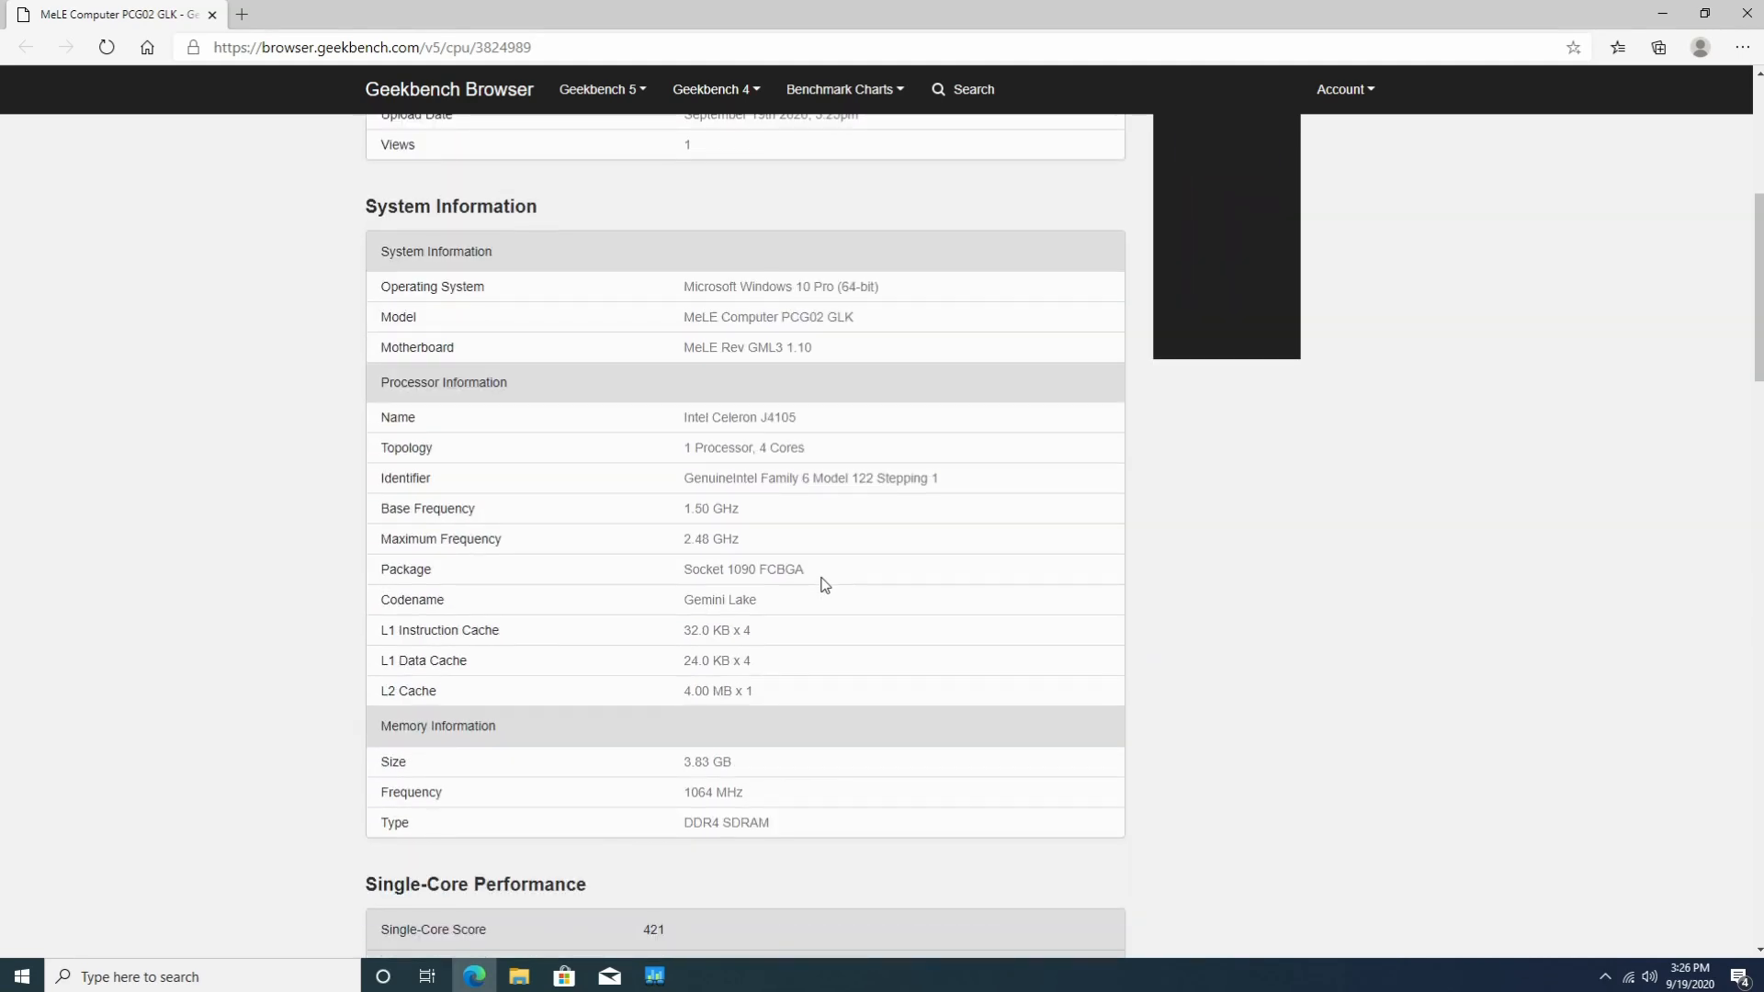
{"action": "mouse_move", "coordinate": [686, 570]}
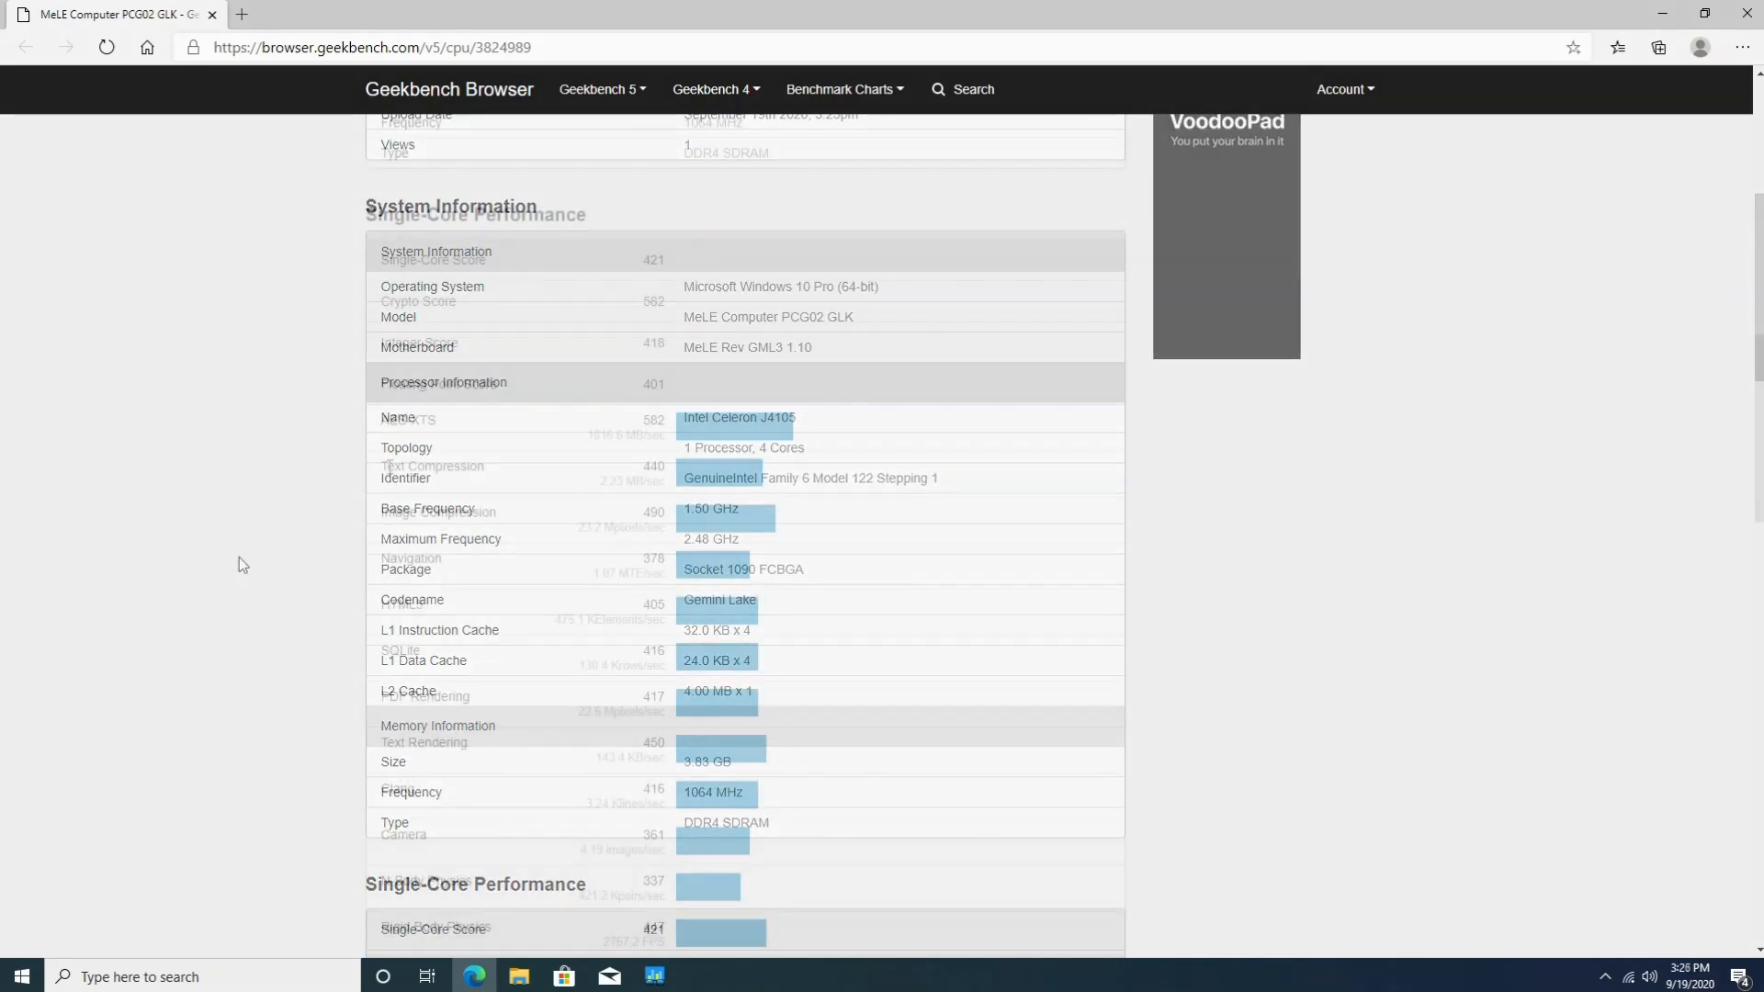
{"action": "scroll", "scroll_direction": "down", "scroll_amount": 3}
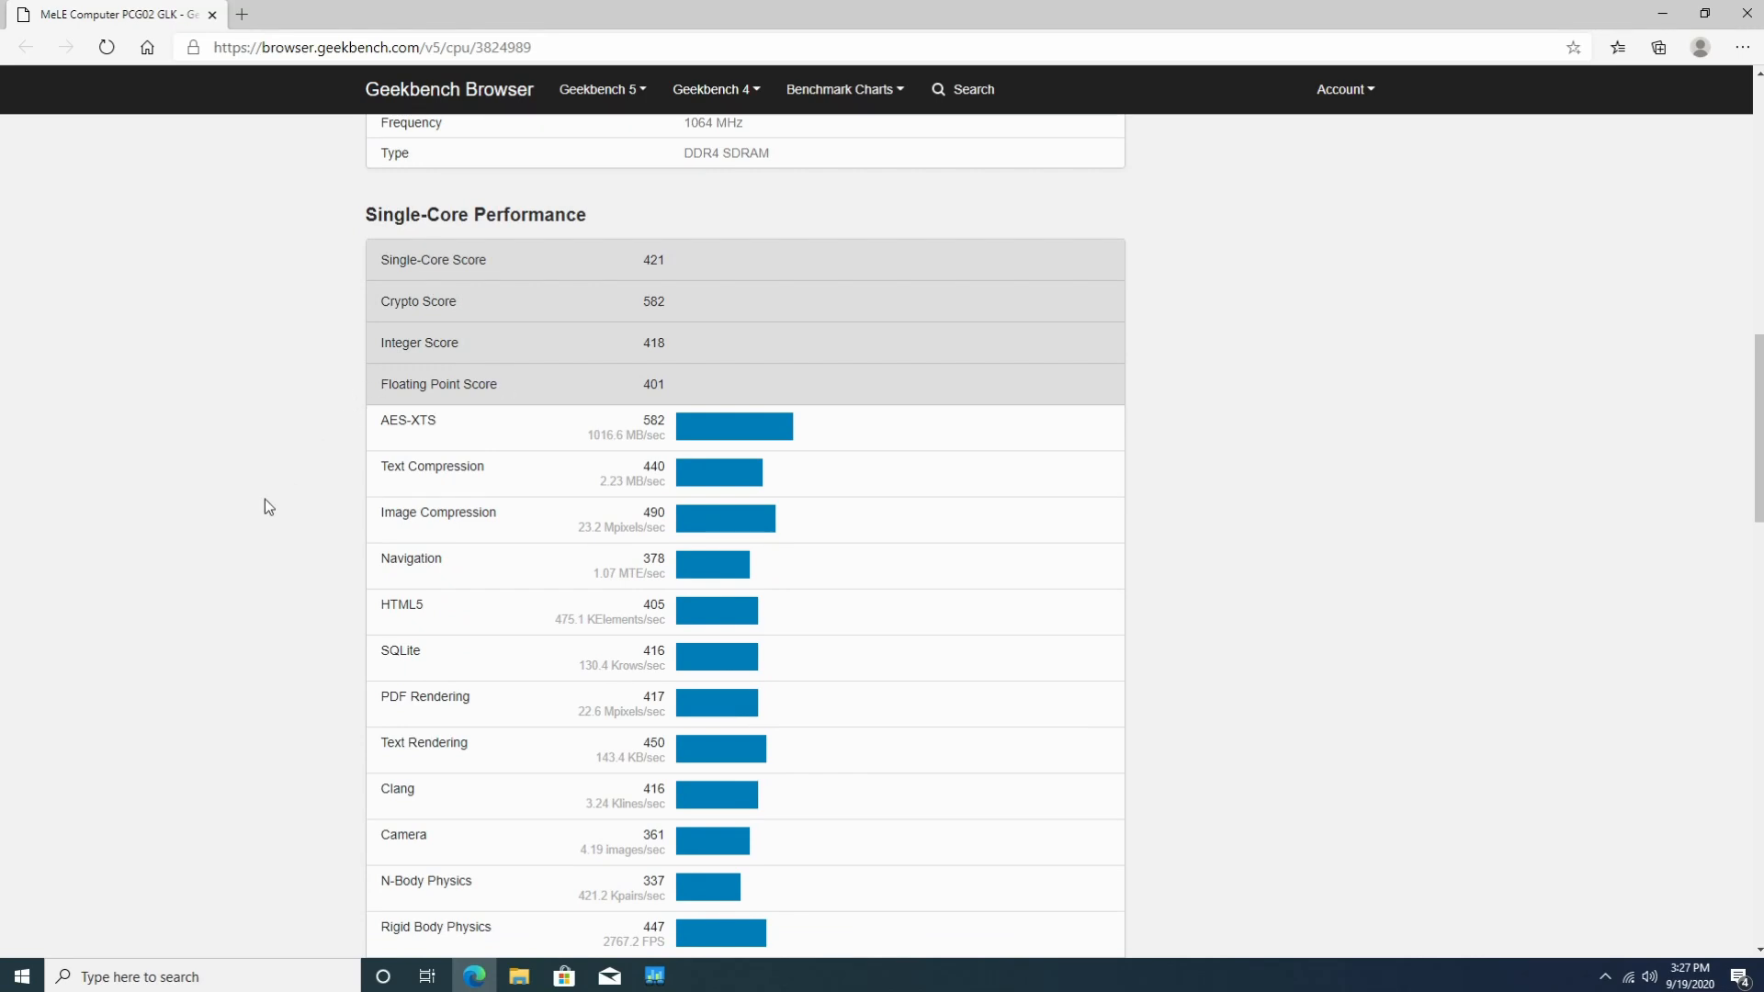
{"action": "mouse_move", "coordinate": [280, 506]}
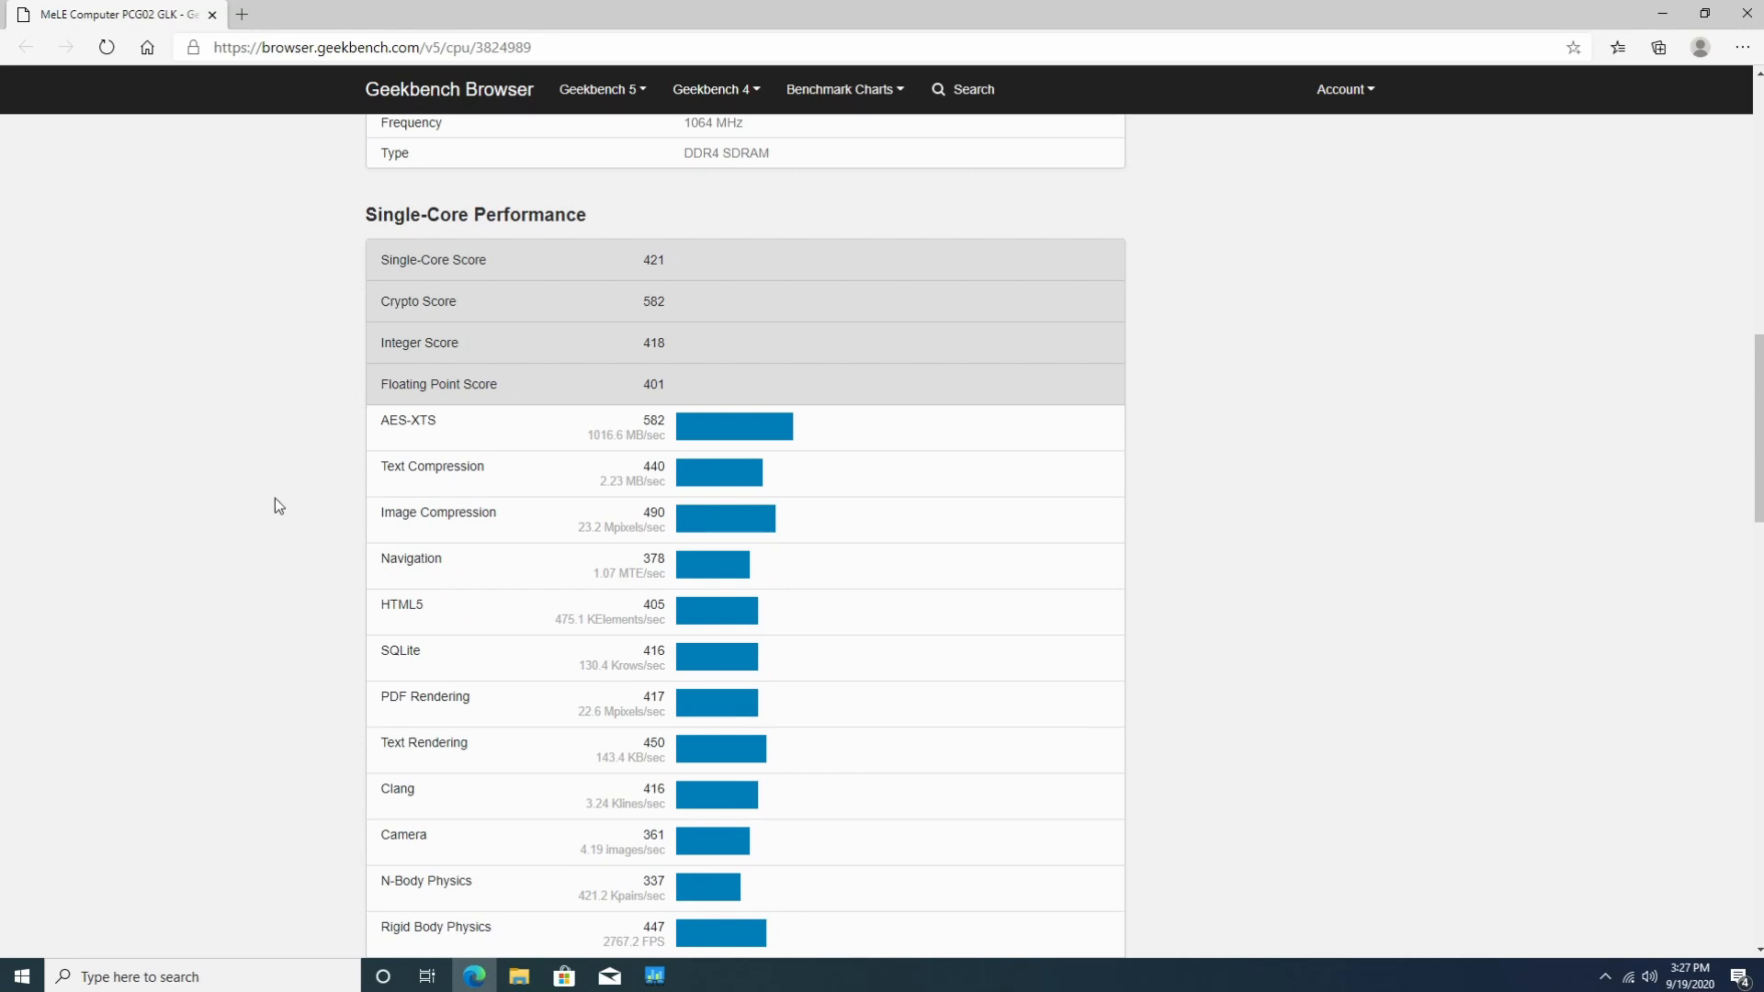
{"action": "scroll", "scroll_direction": "down", "scroll_amount": 3}
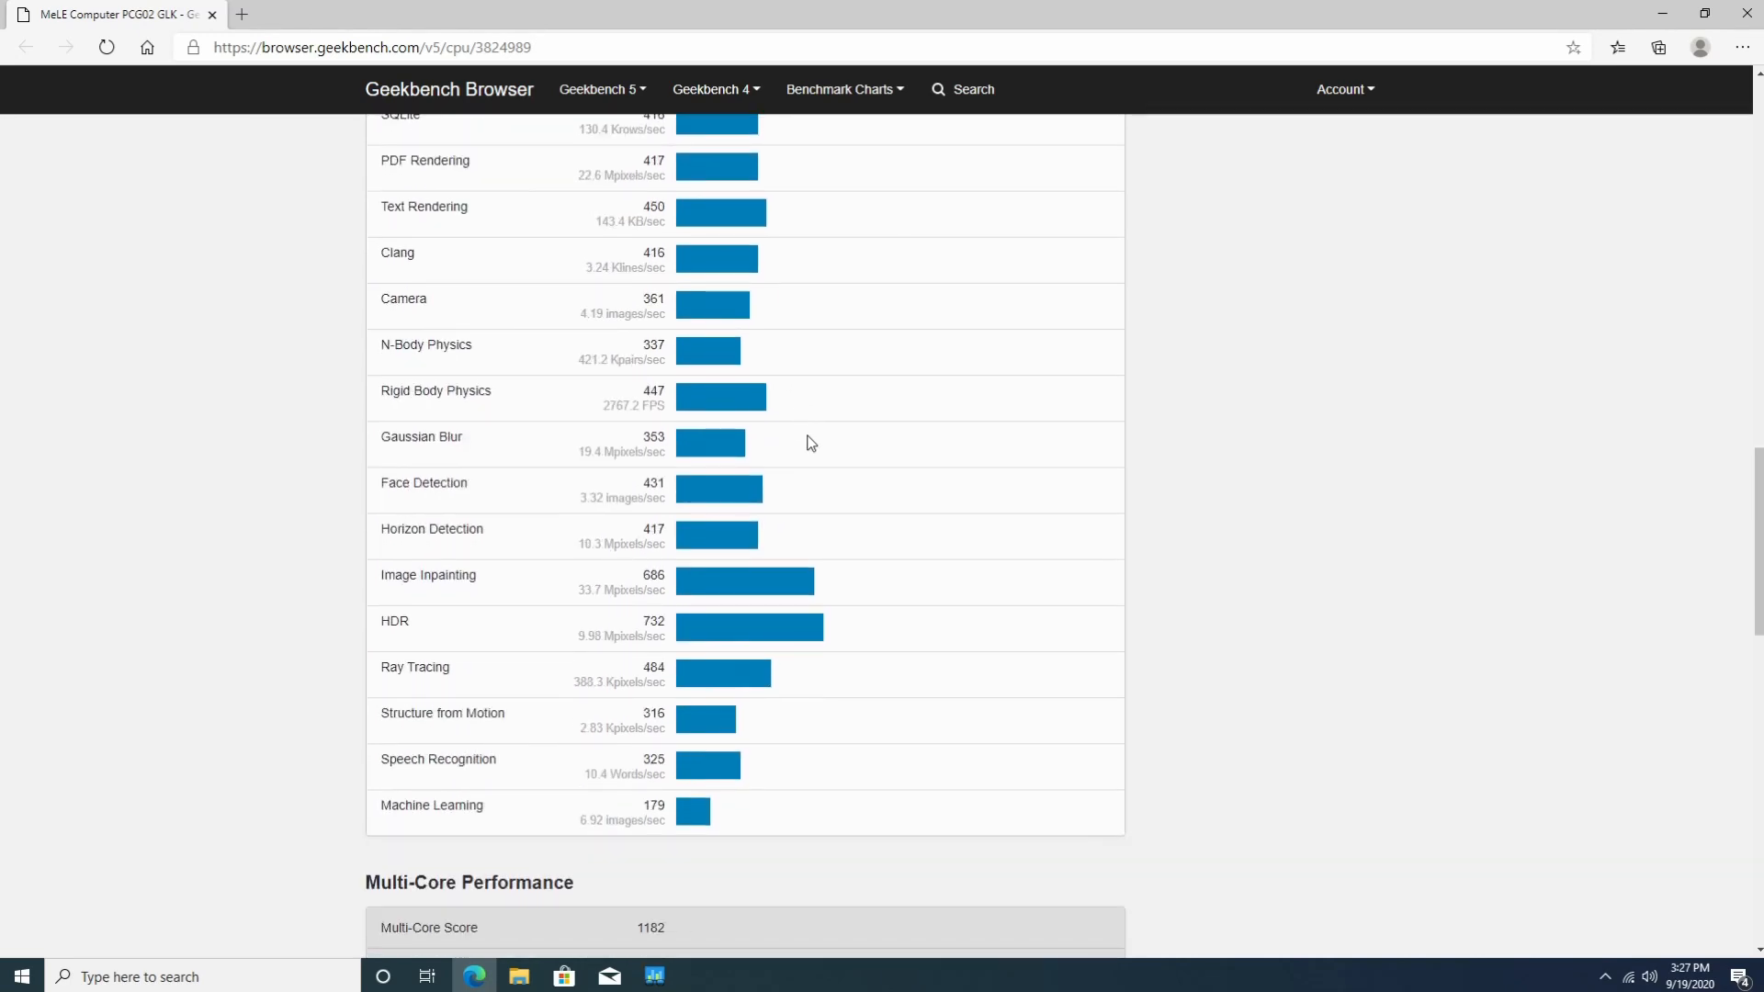
{"action": "scroll", "scroll_direction": "up", "scroll_amount": 3}
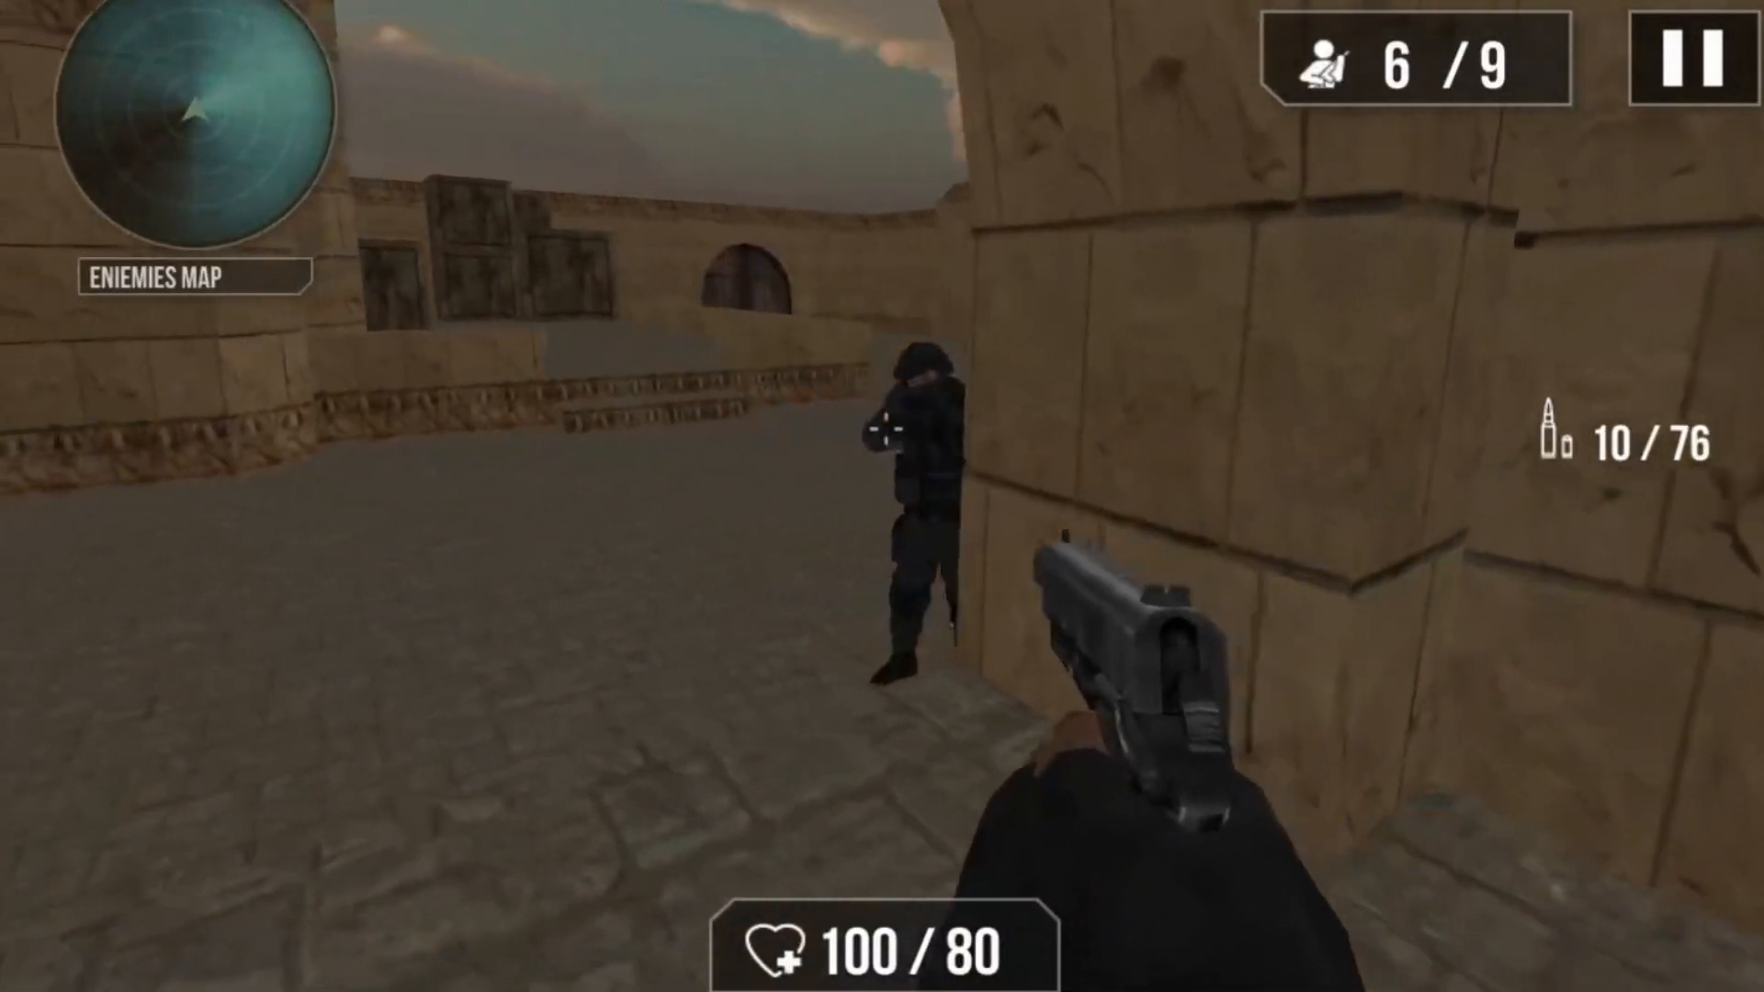
Start playing a match in the first-person shooter on the desert map.
{"action": "left_click", "coordinate": [884, 432]}
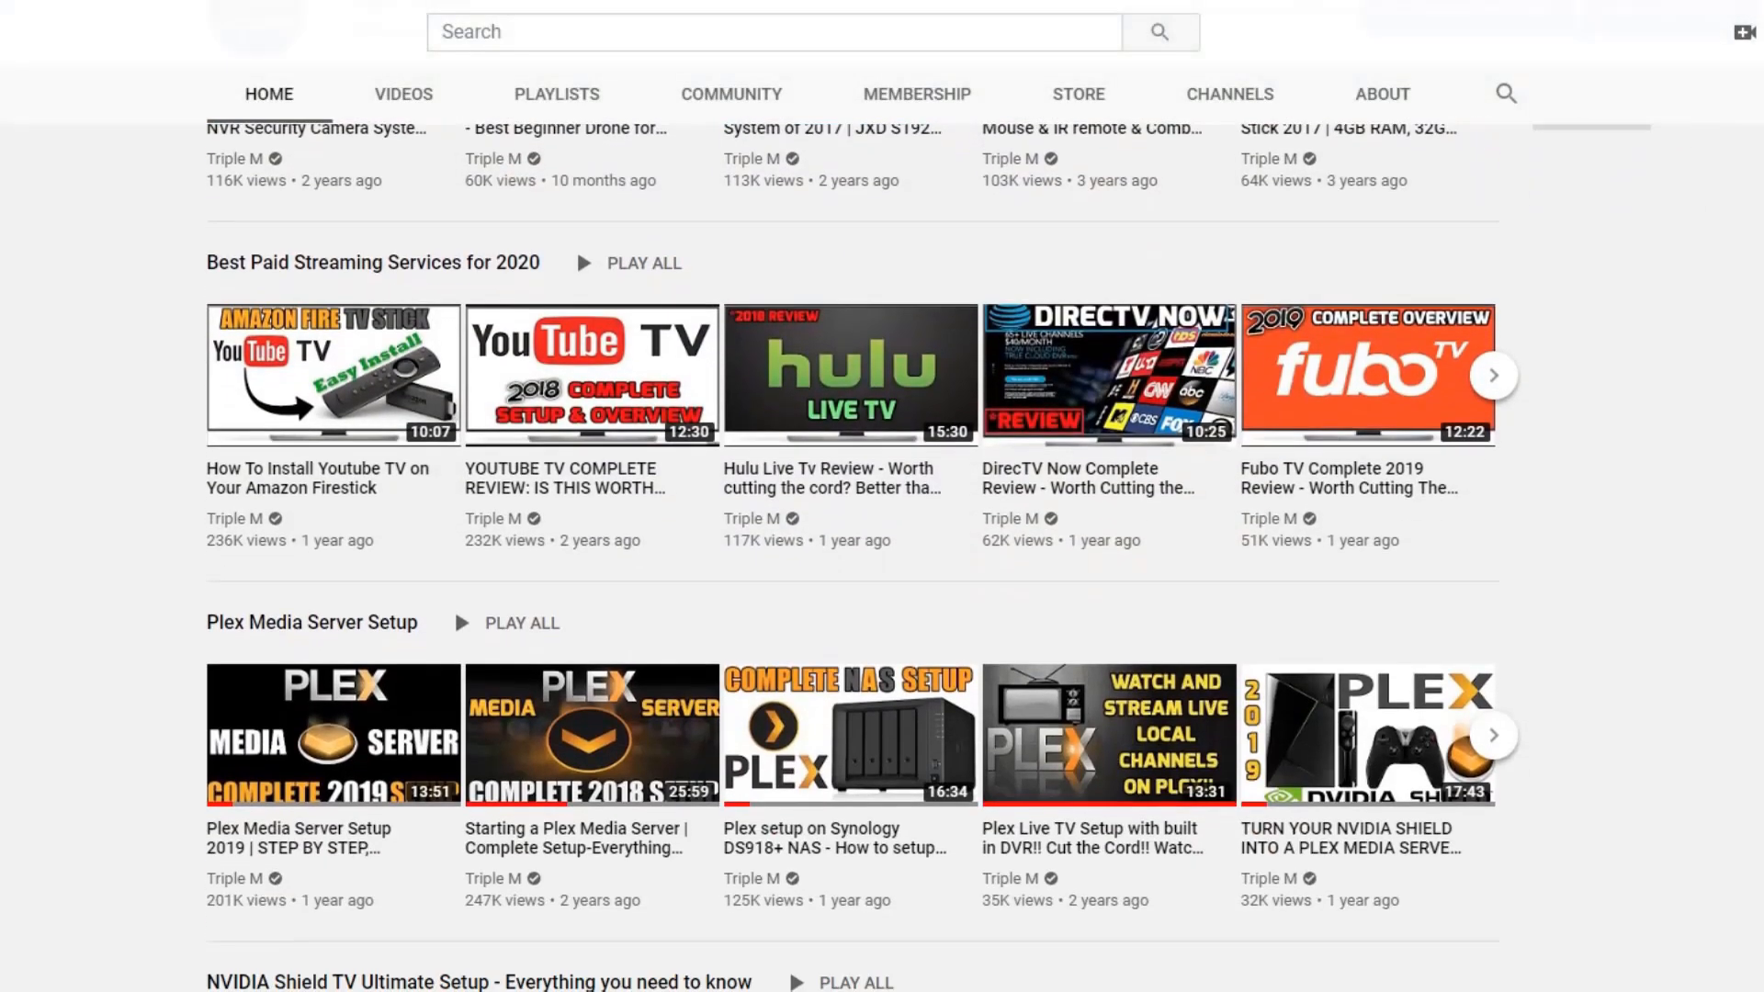
Subscribe to the Triple M channel and bring up its All, Personalized, None notification choices.
{"action": "scroll", "scroll_direction": "down", "scroll_amount": 3}
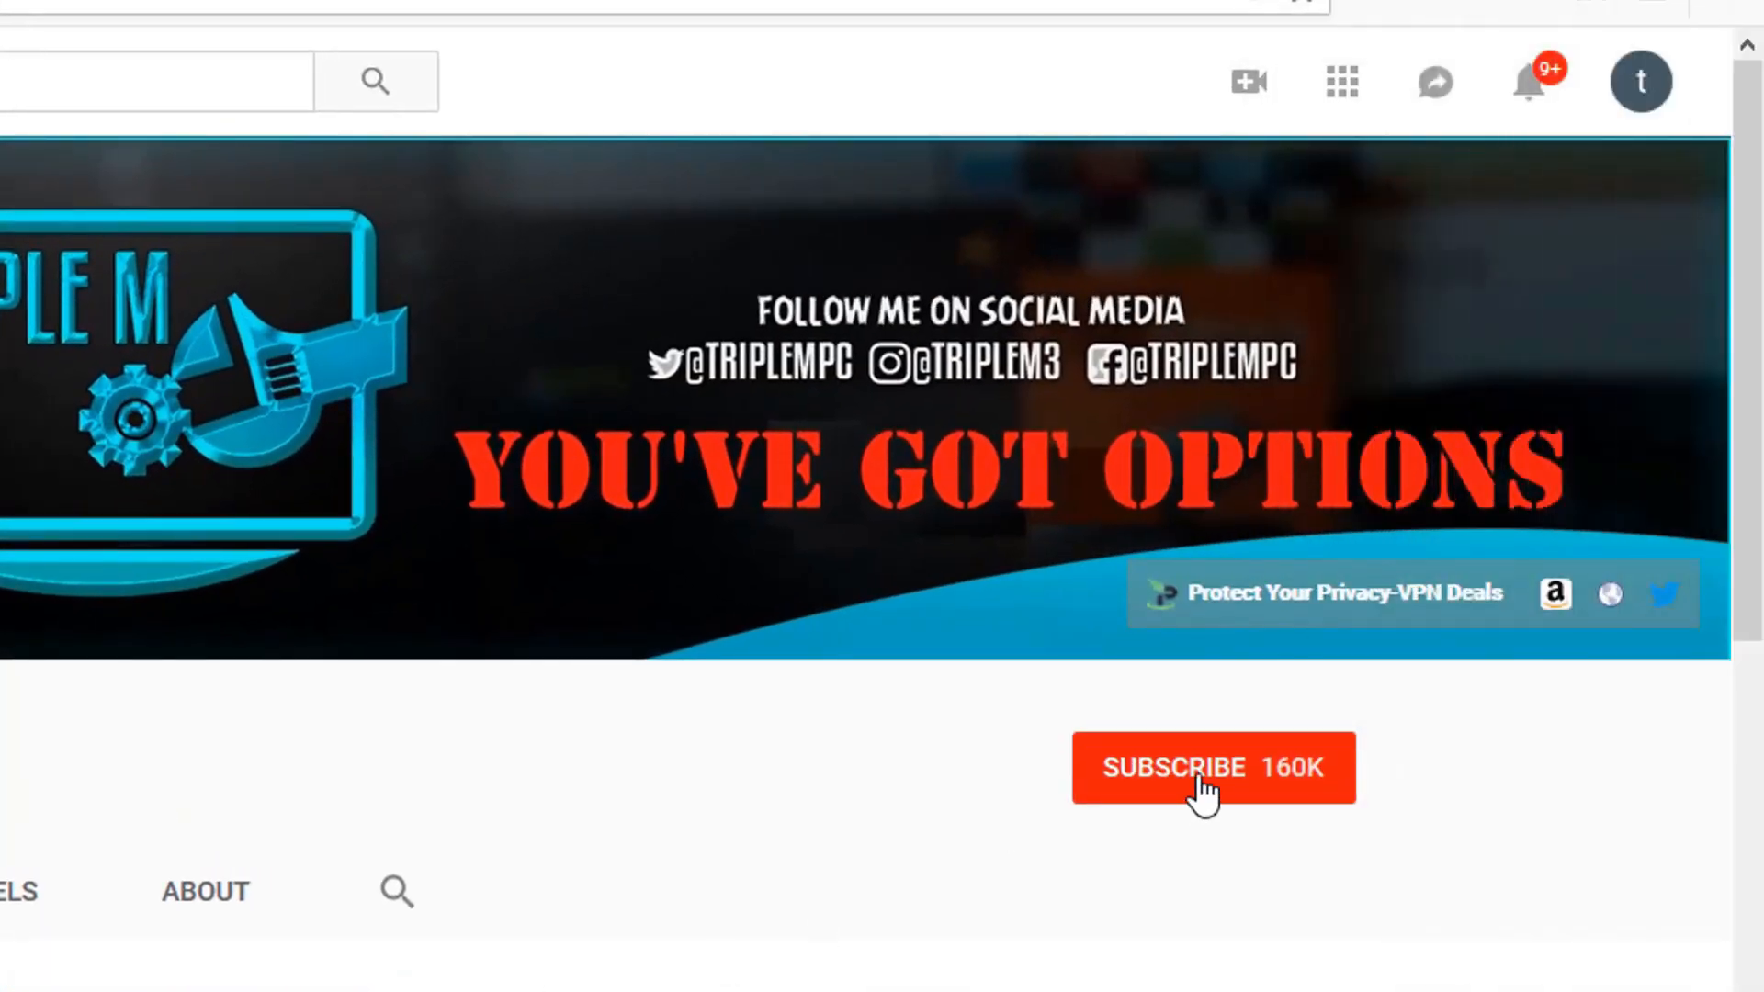
{"action": "left_click", "coordinate": [1198, 794]}
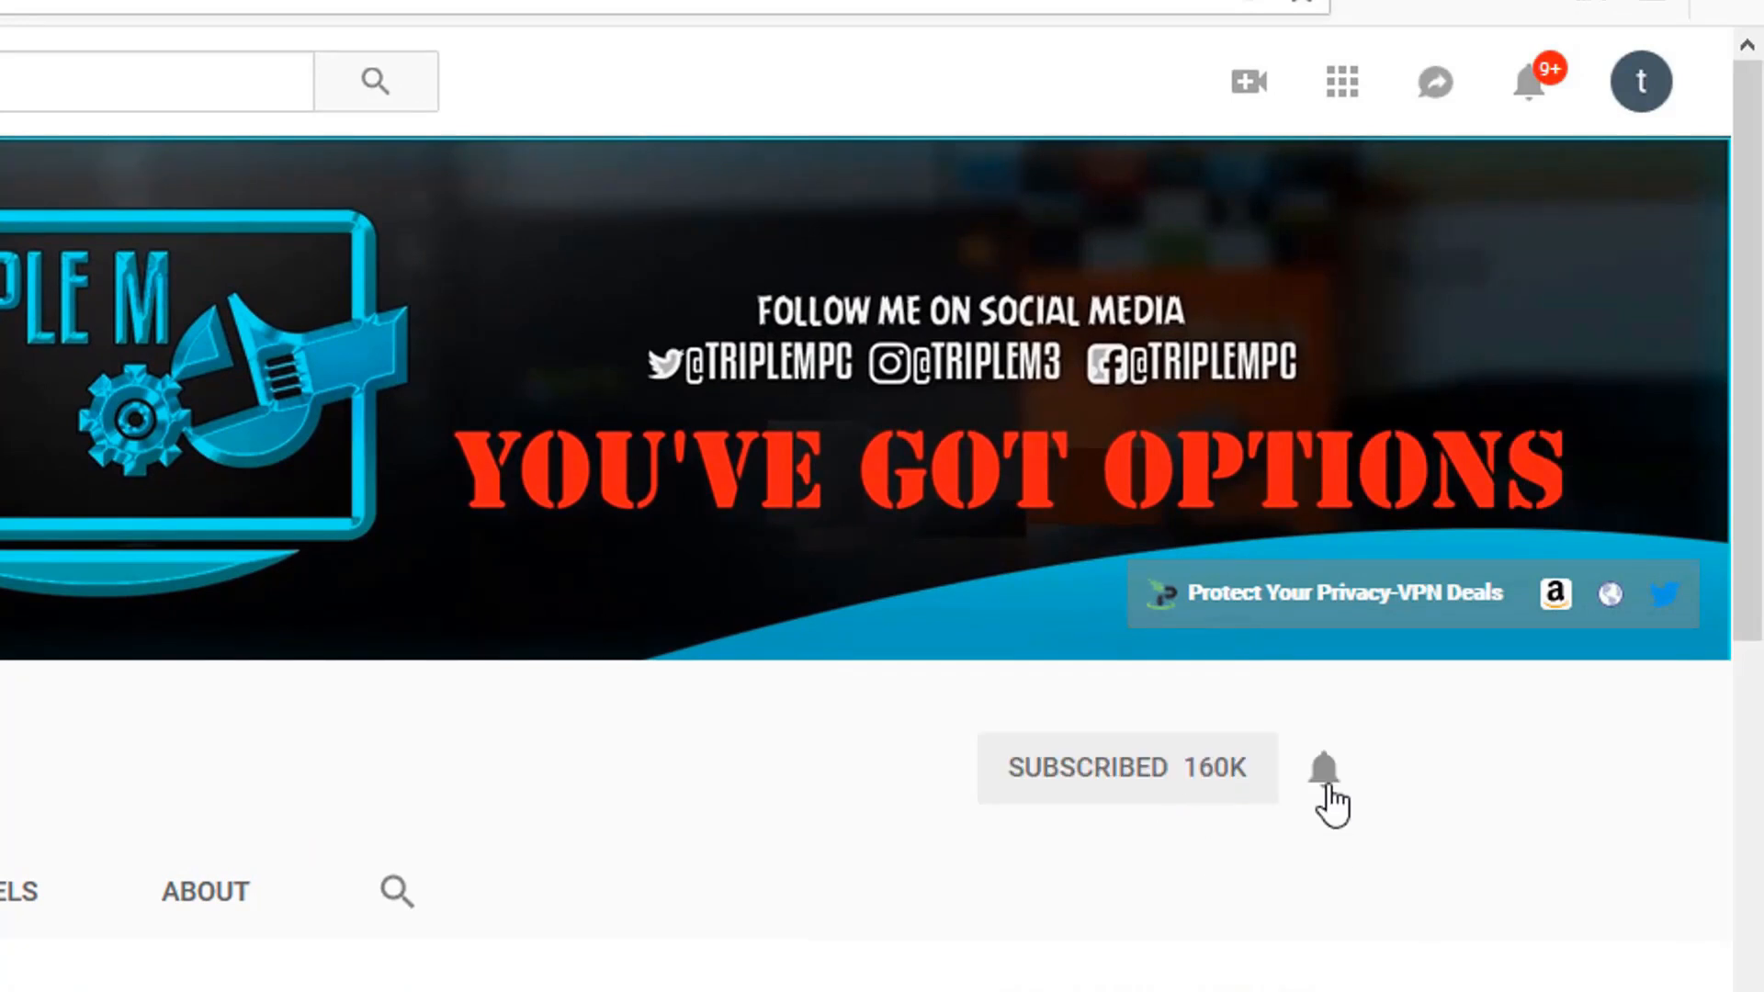
{"action": "left_click", "coordinate": [1323, 768]}
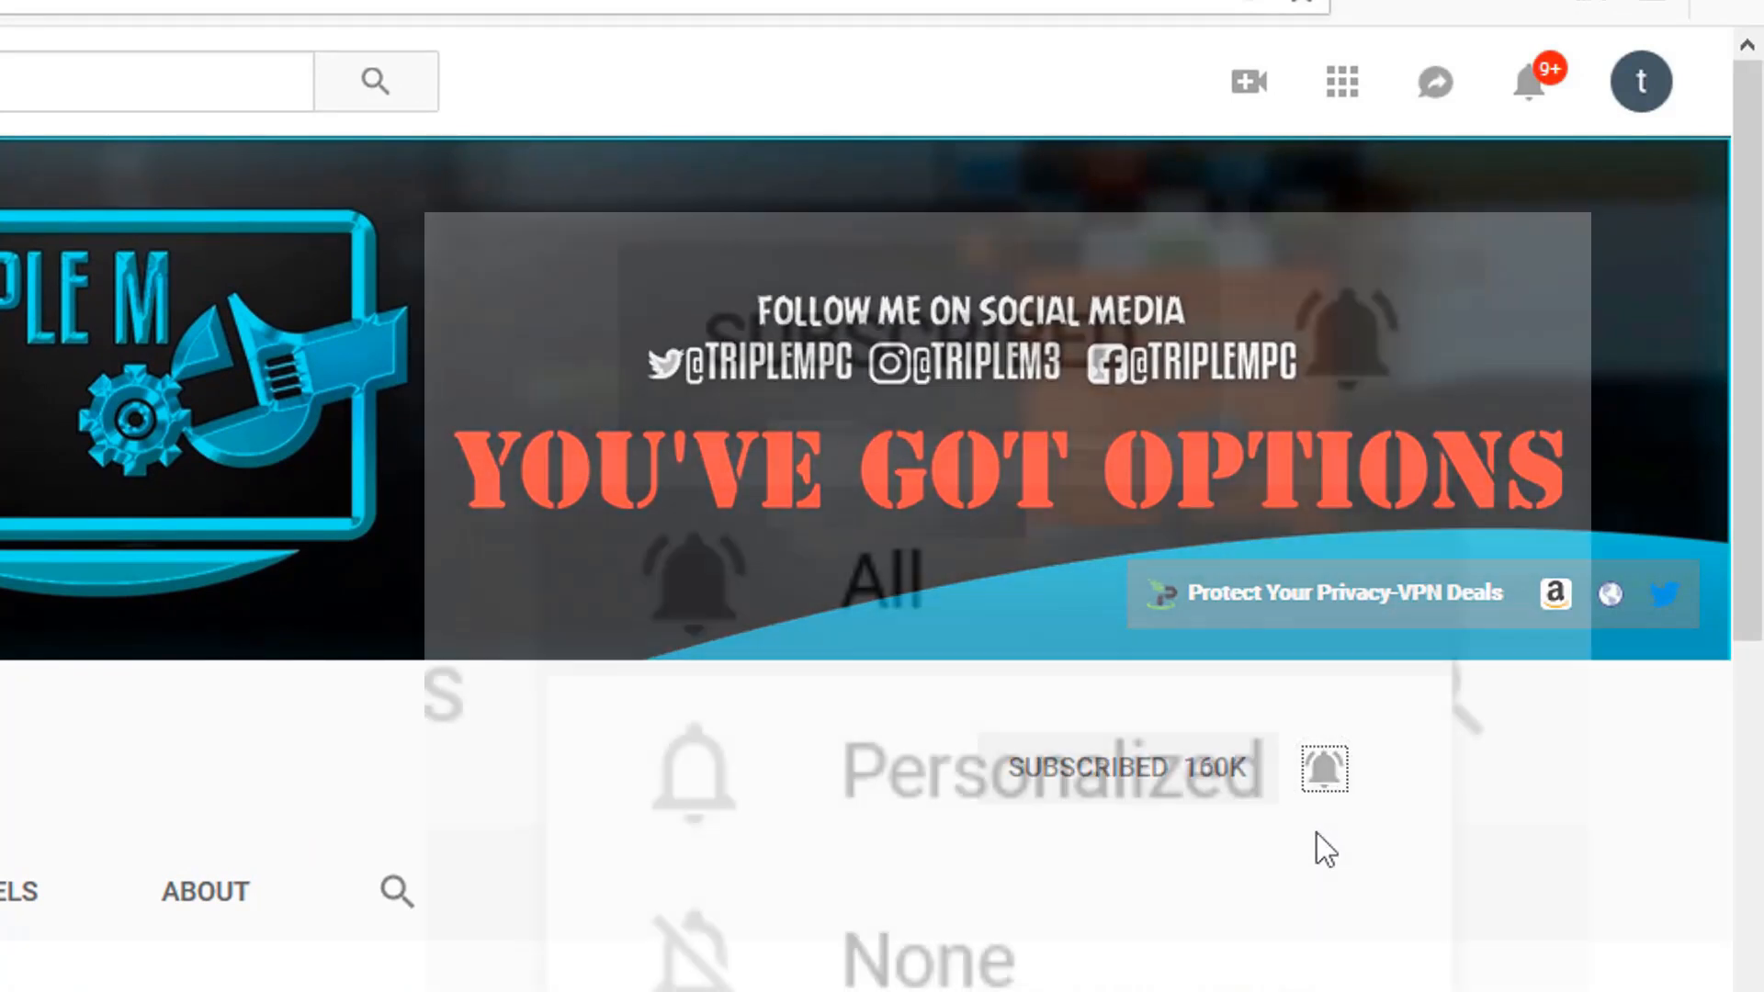